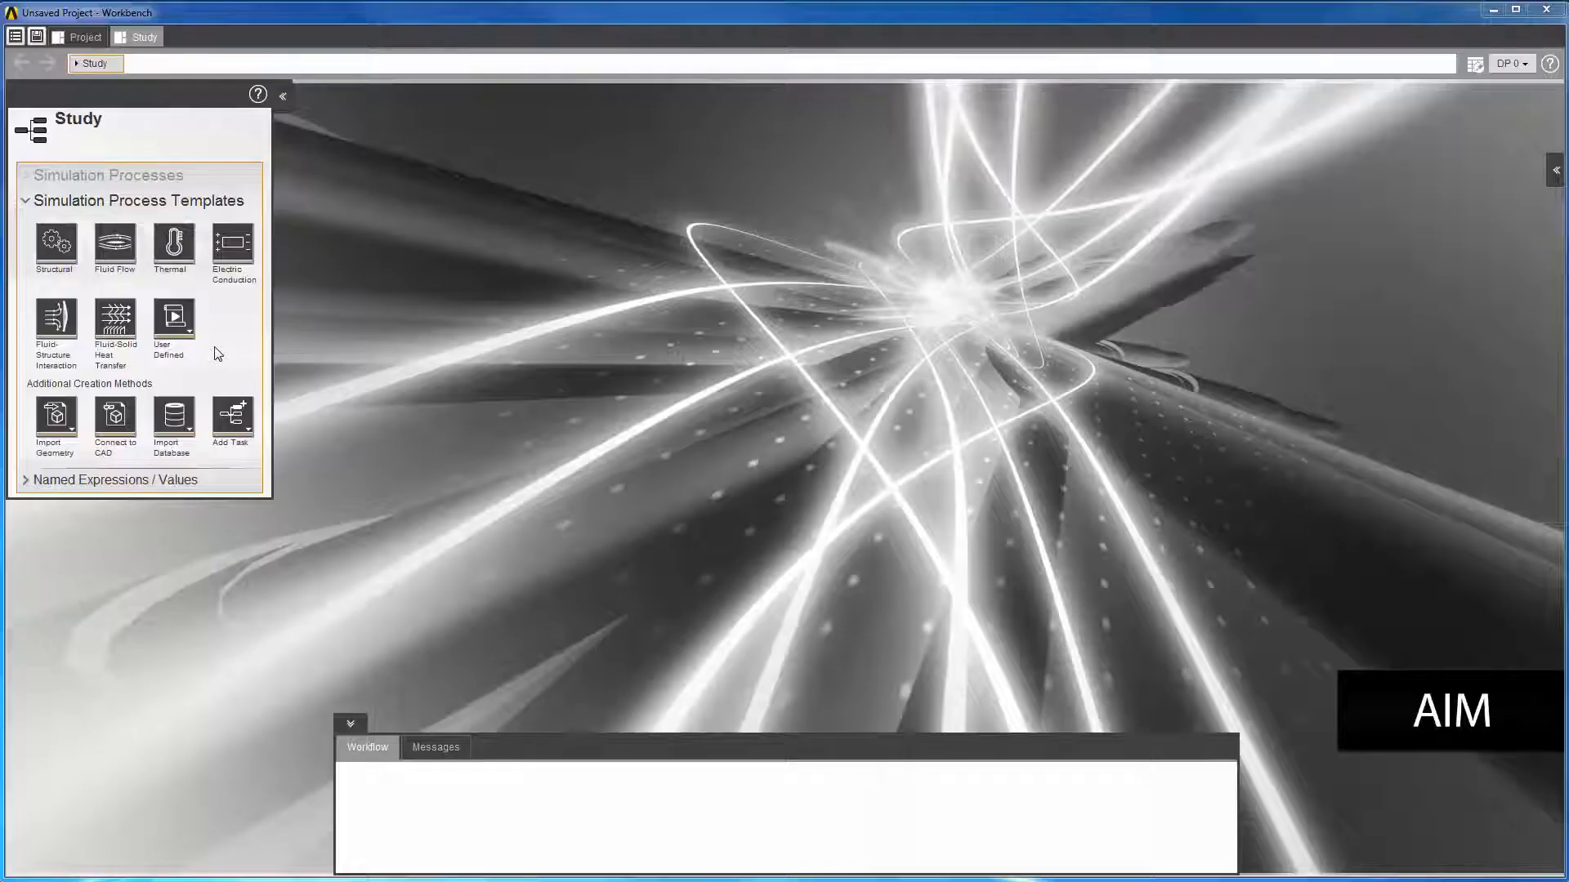
Step: Load the manifold study and bring up its Physics task settings showing the steady/static calculation
{"action": "left_click", "coordinate": [173, 319]}
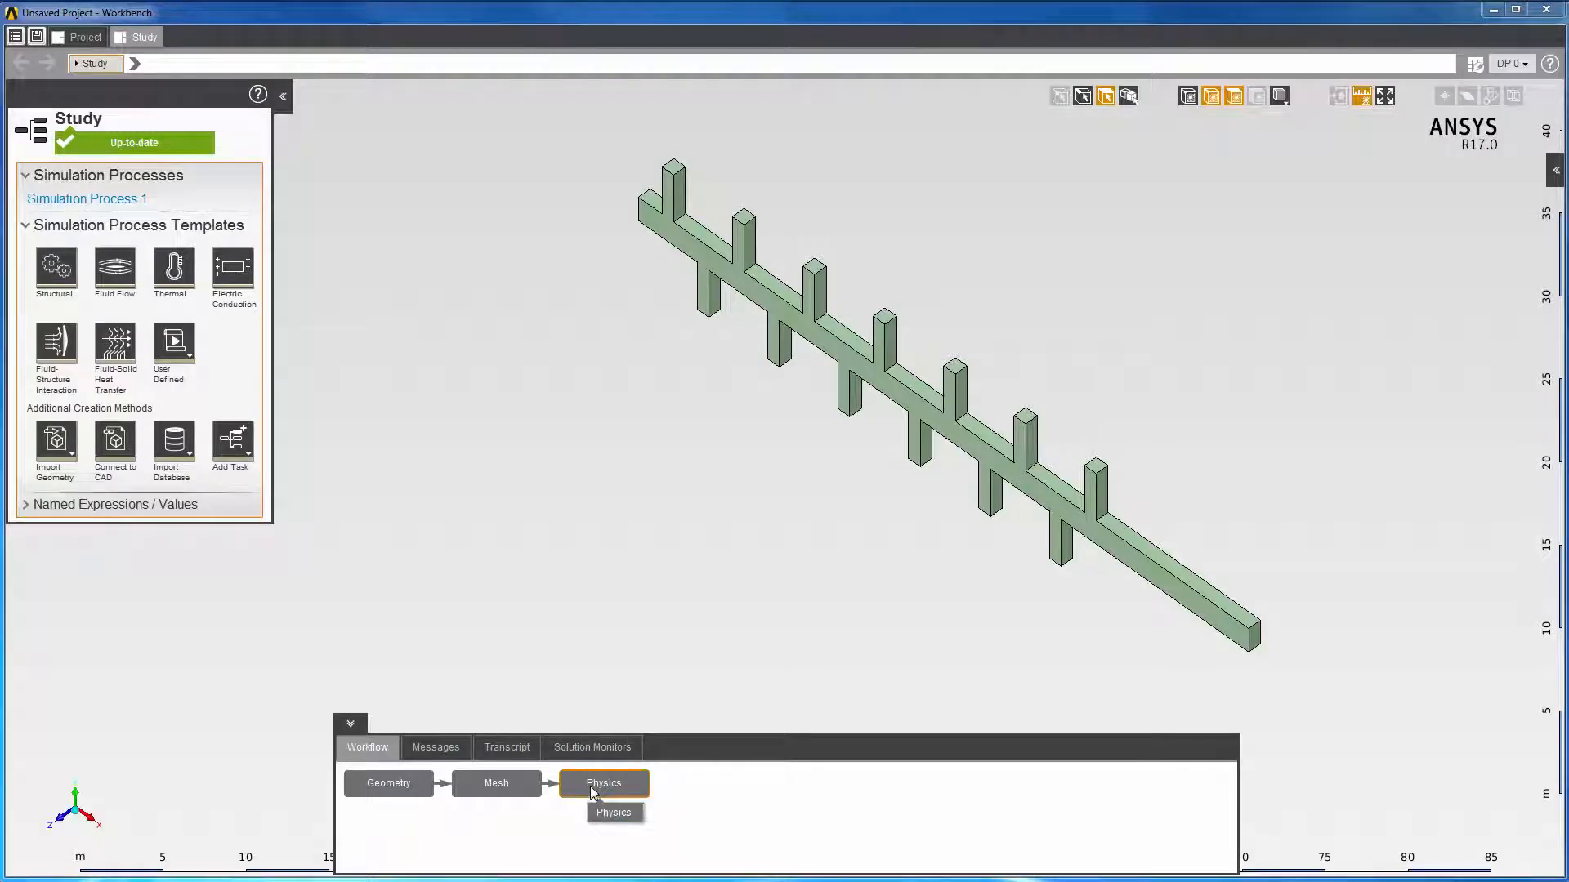
{"action": "left_click", "coordinate": [603, 783]}
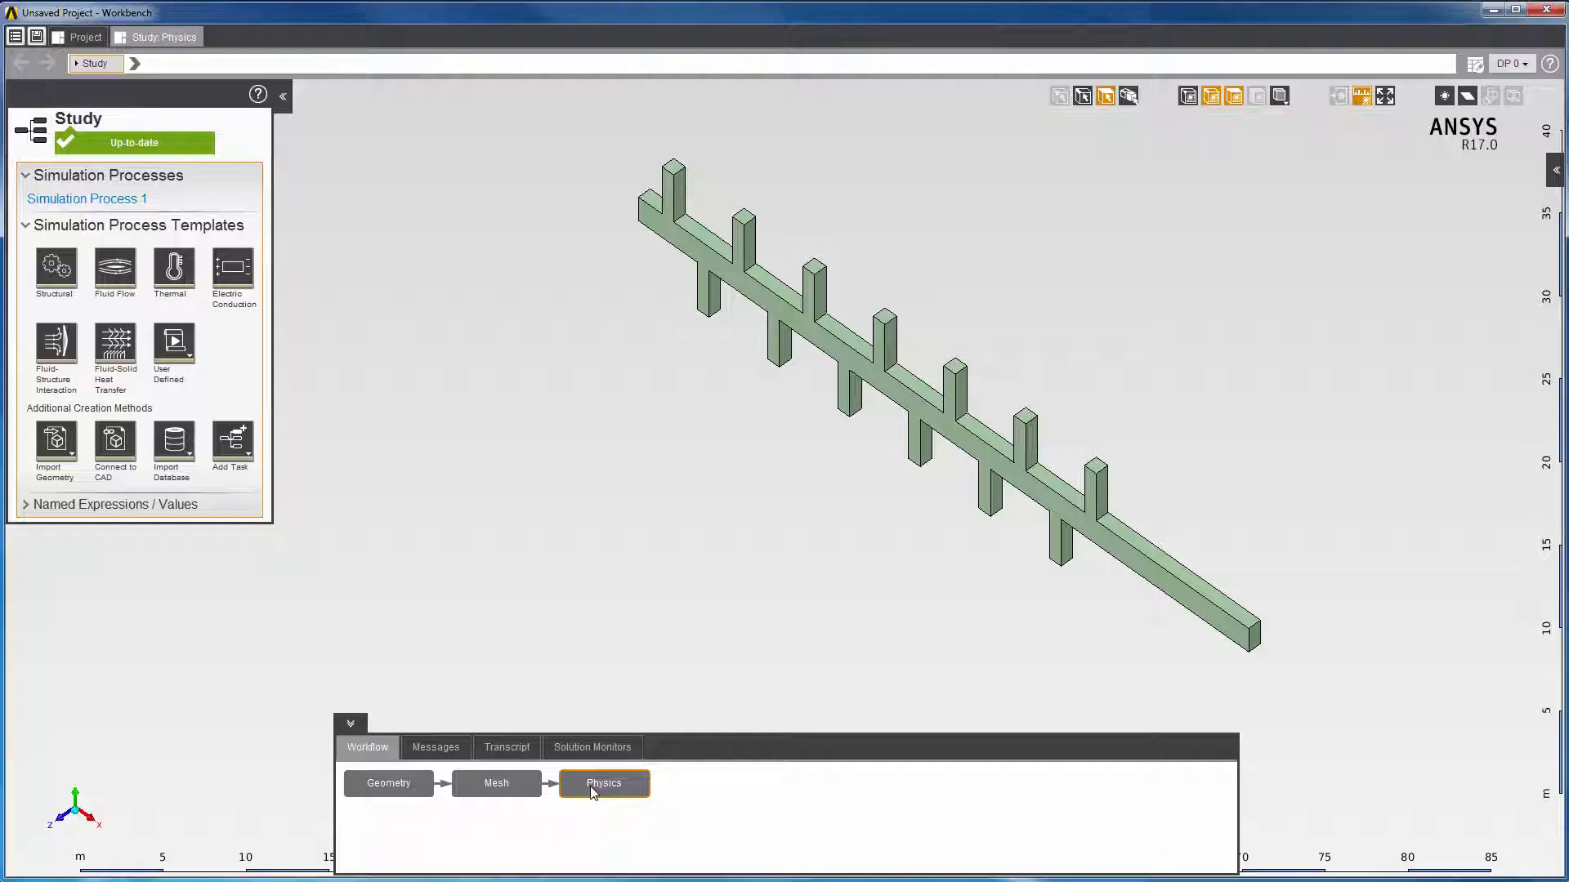
{"action": "left_click", "coordinate": [603, 783]}
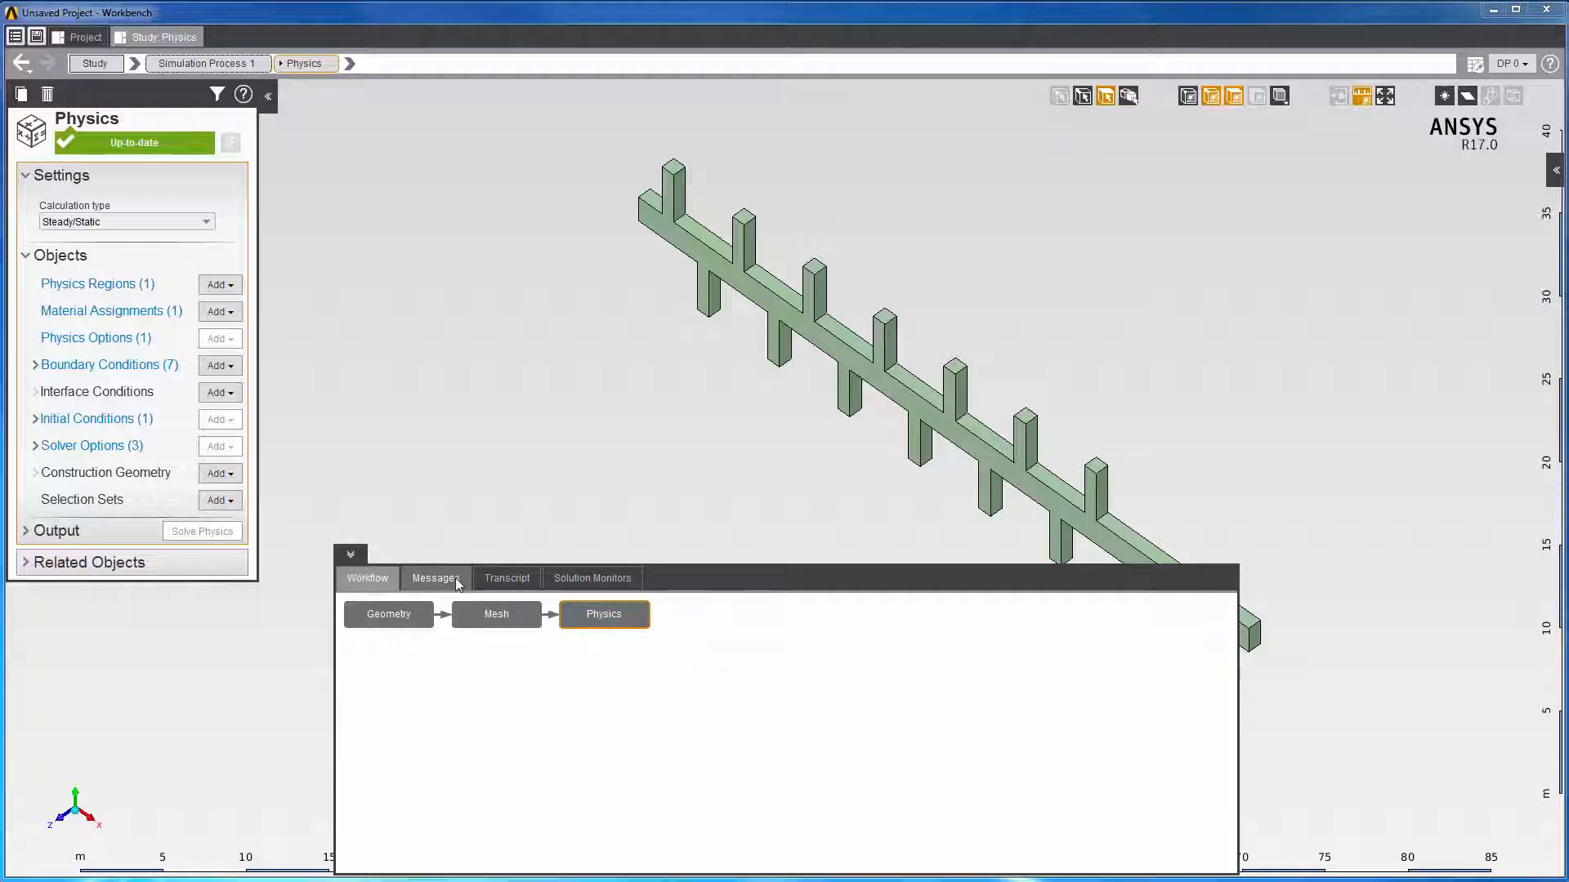
Step: Review the solver messages and dismiss the Solution Convergence Warning
{"action": "left_click", "coordinate": [435, 578]}
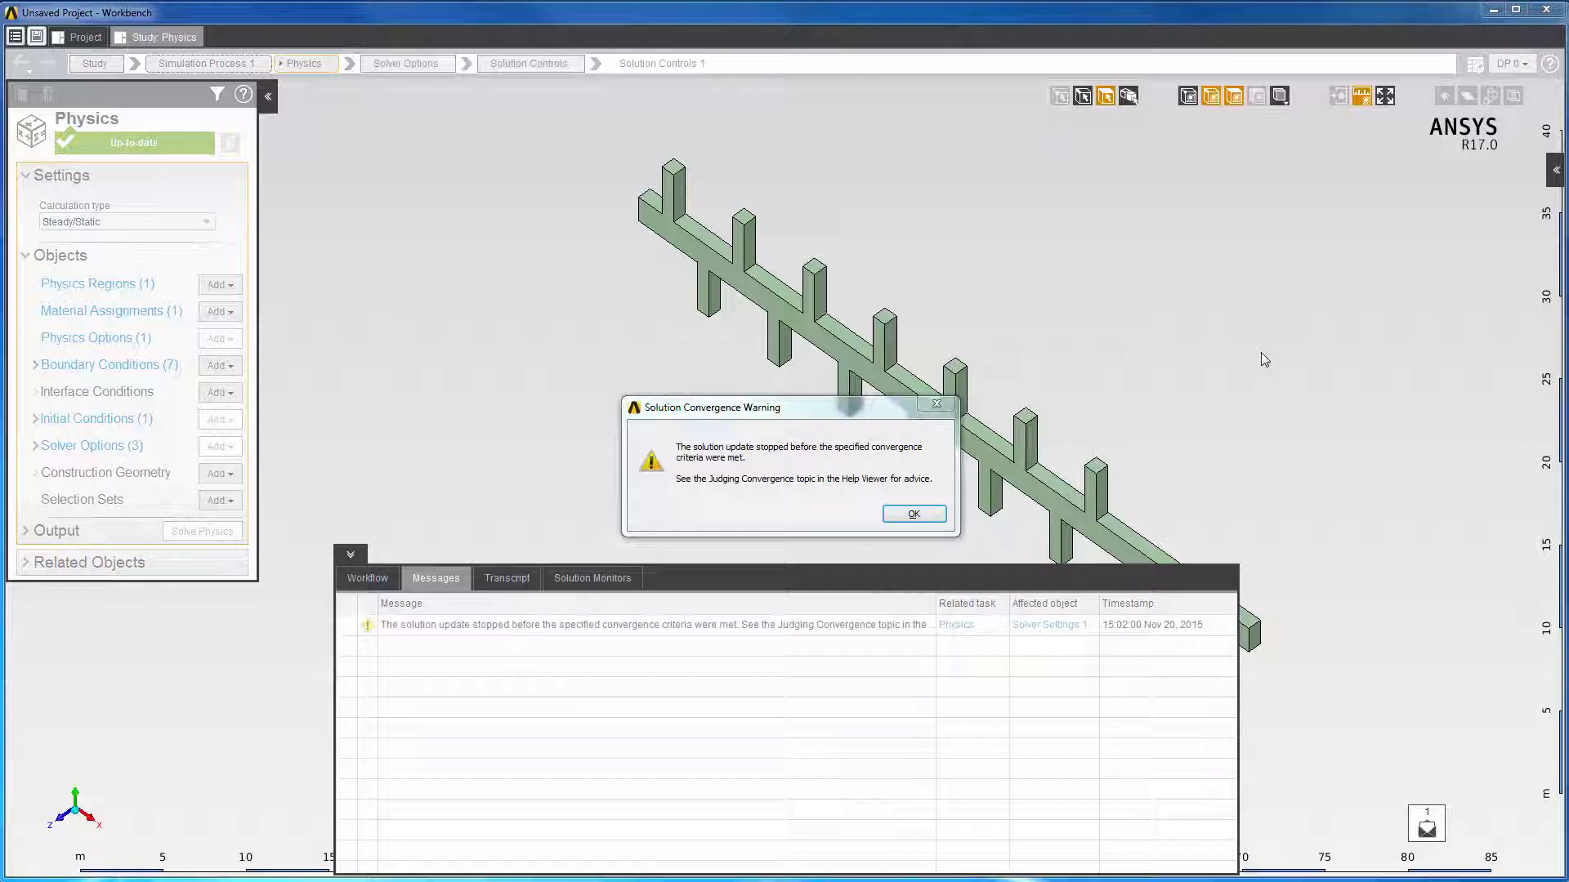
{"action": "mouse_move", "coordinate": [1167, 434]}
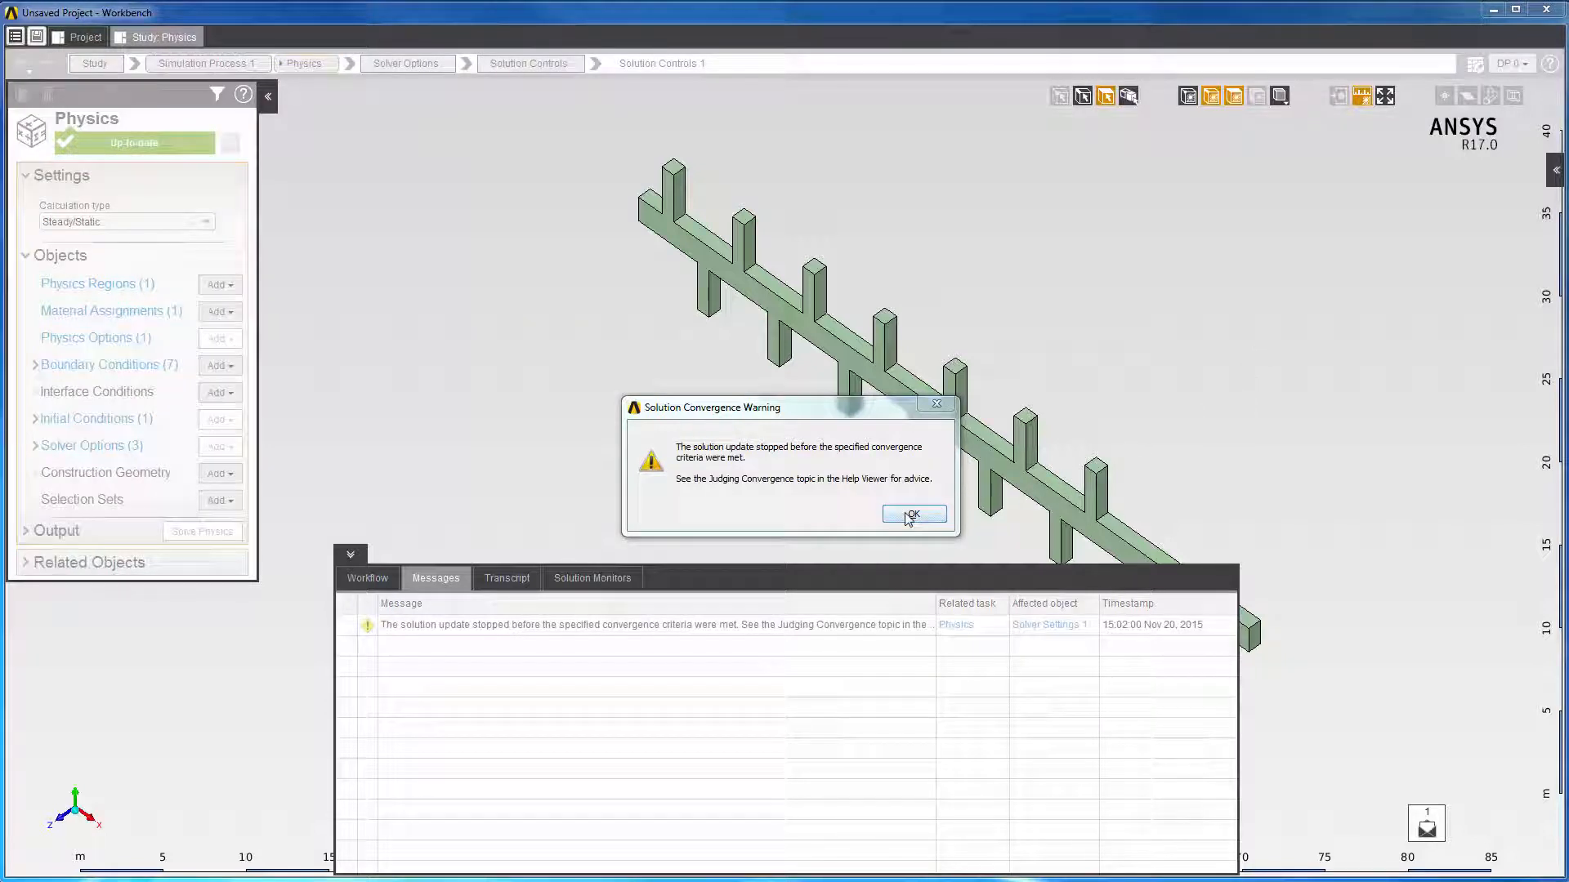
{"action": "left_click", "coordinate": [912, 513]}
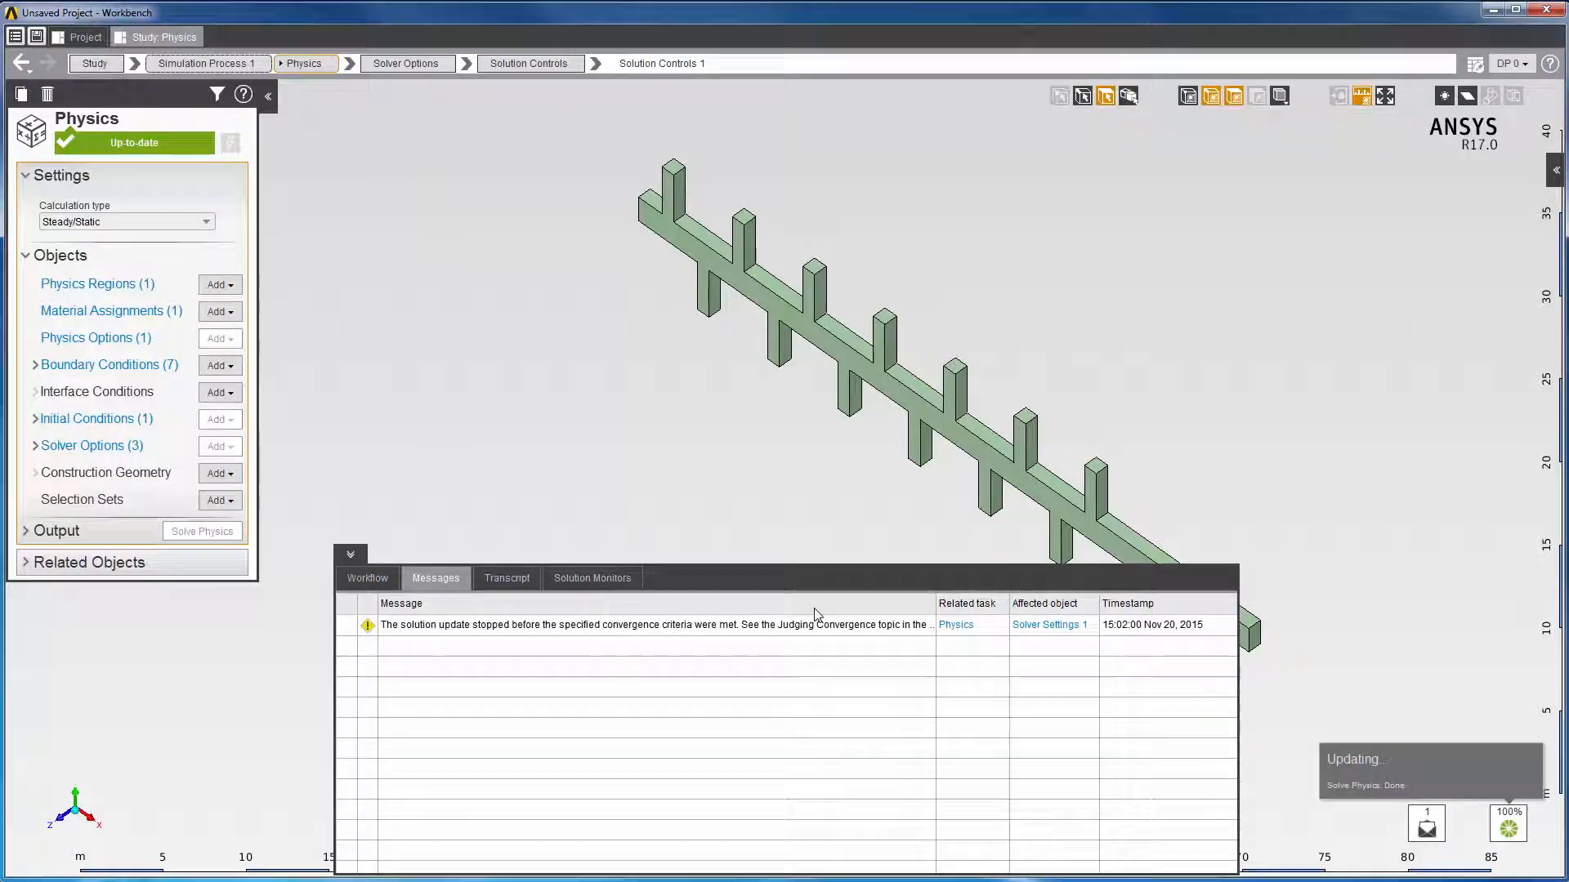
{"action": "mouse_move", "coordinate": [814, 624]}
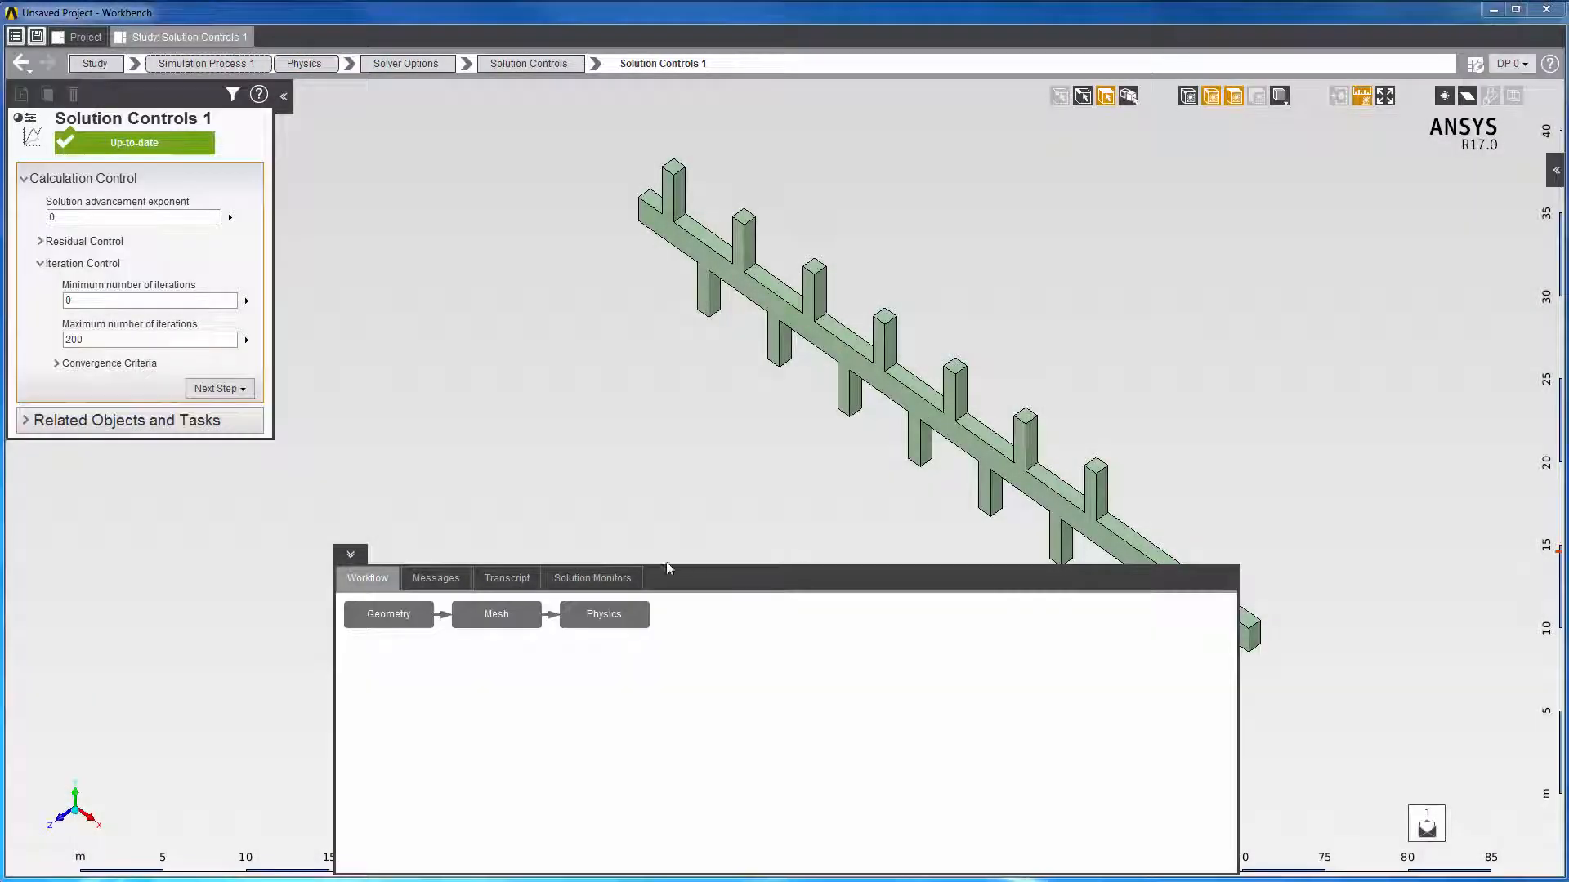
Step: Show Convergence Chart 1 of the solution residuals under Solution Monitors
{"action": "left_click", "coordinate": [592, 577]}
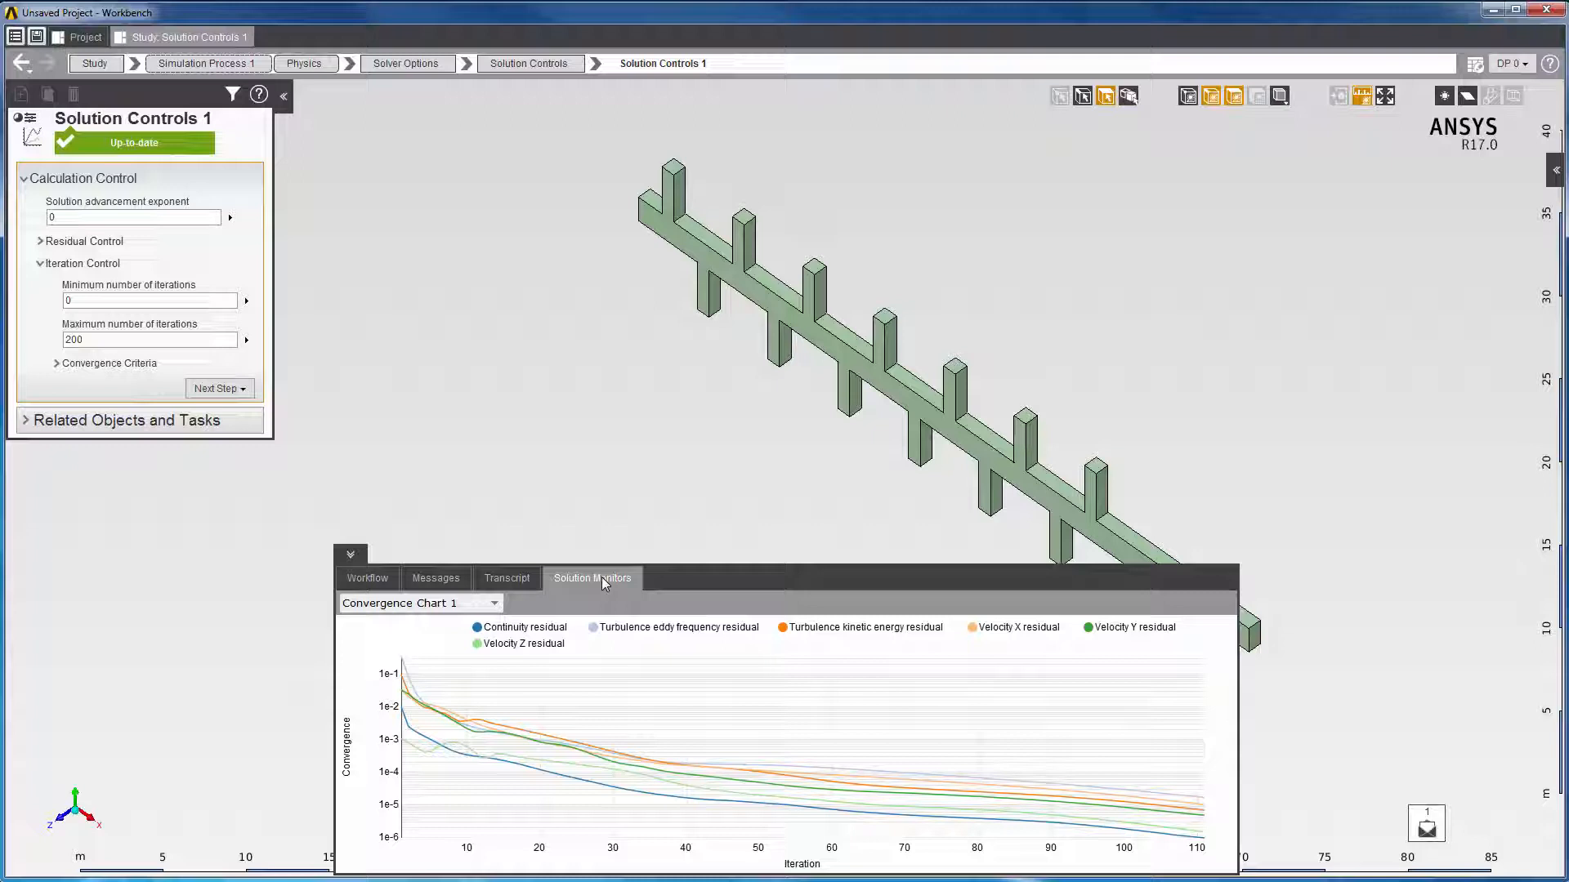
{"action": "mouse_move", "coordinate": [588, 737]}
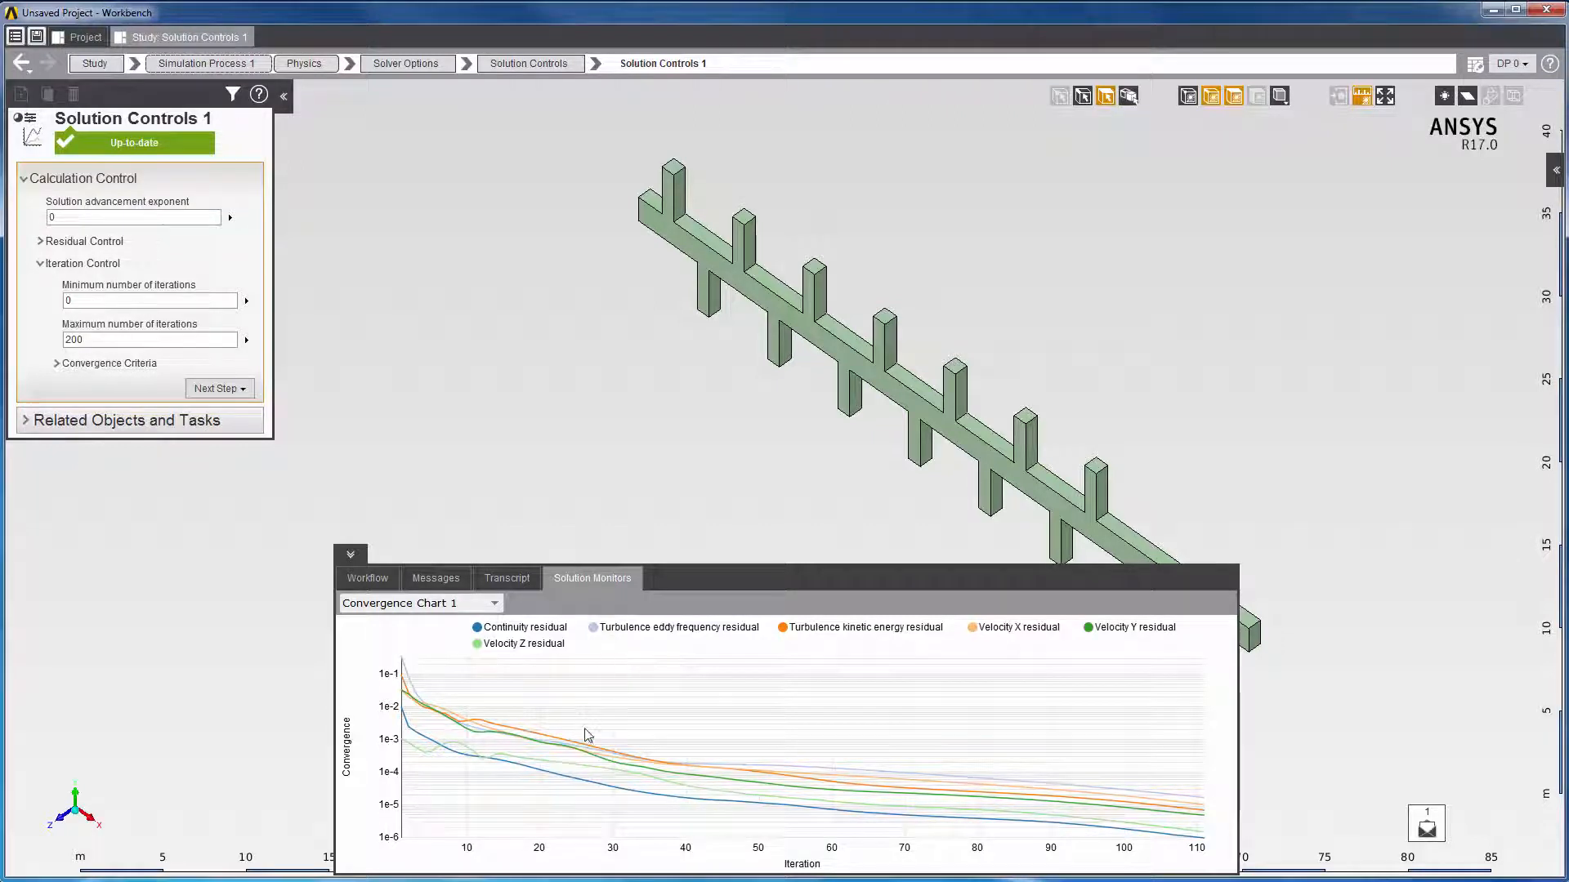
{"action": "mouse_move", "coordinate": [623, 789]}
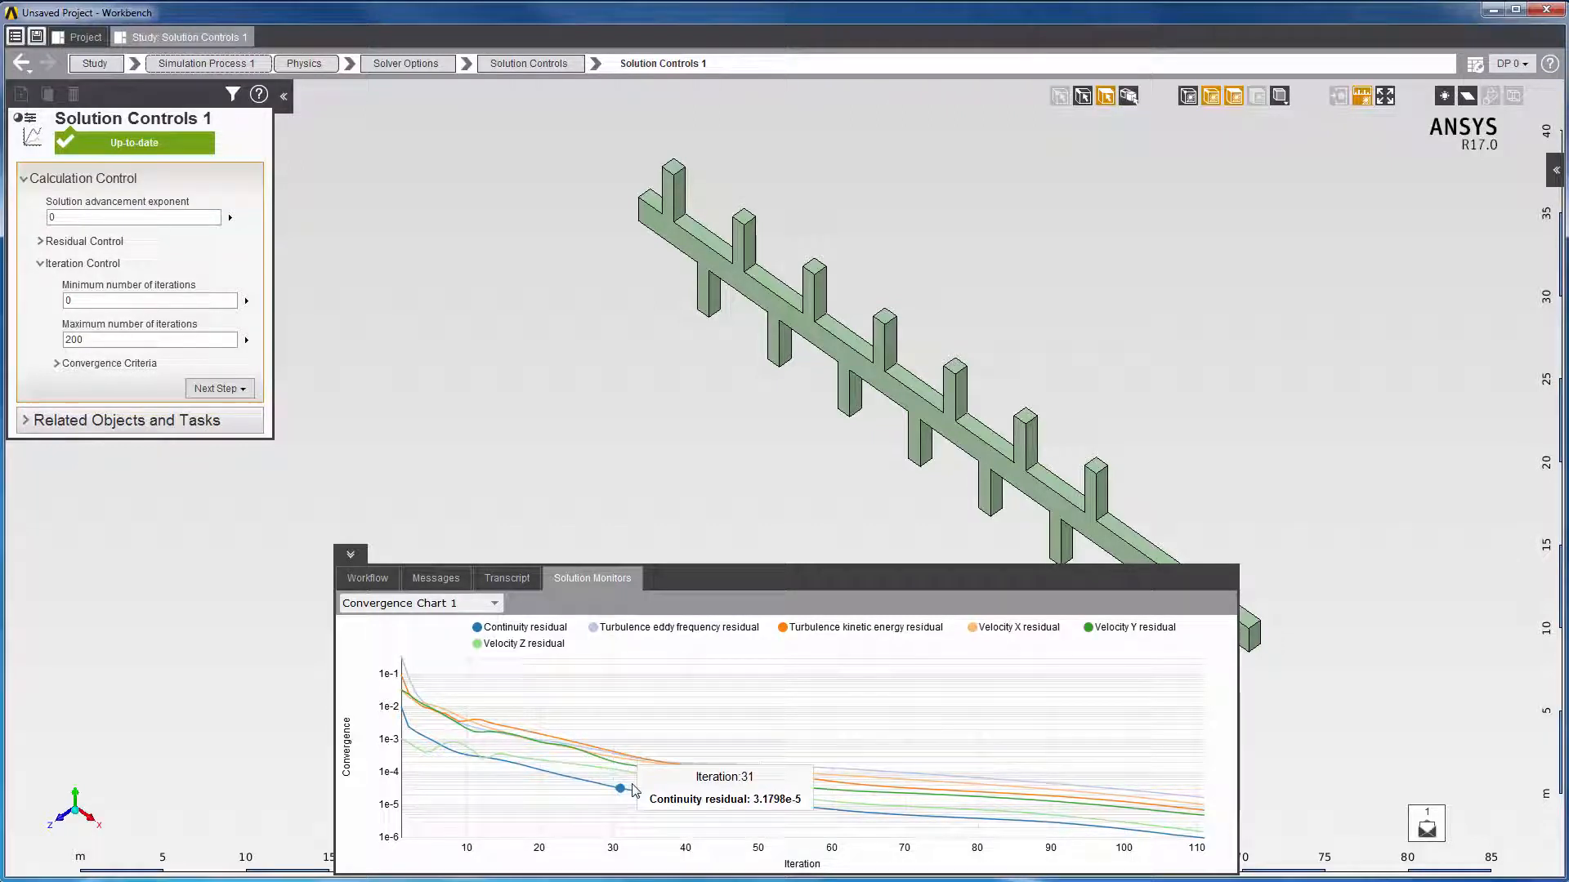
{"action": "mouse_move", "coordinate": [745, 803]}
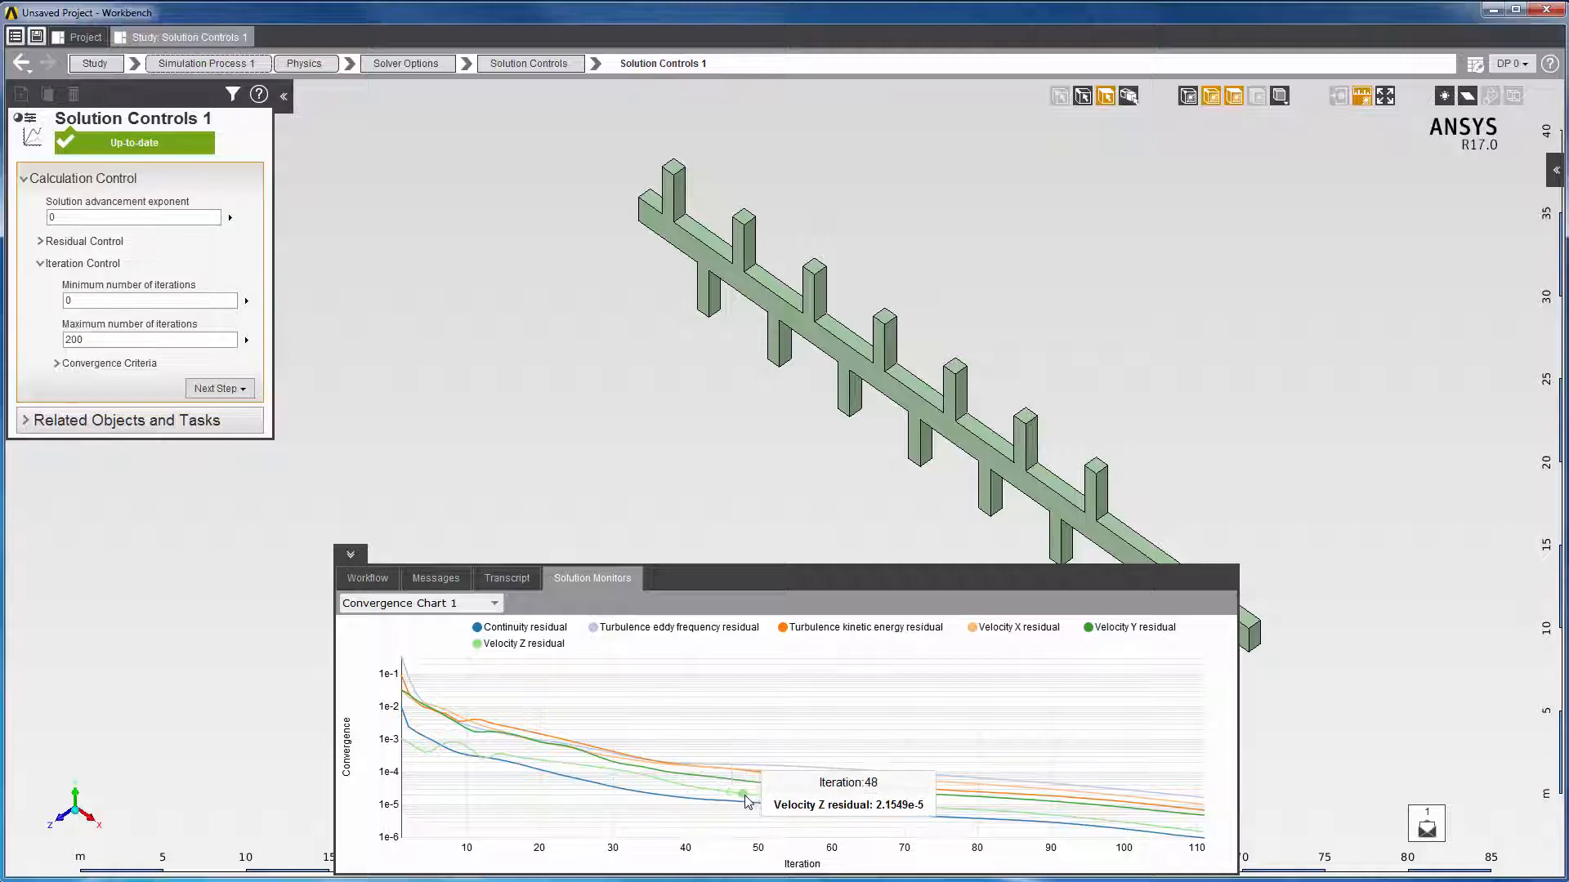
{"action": "mouse_move", "coordinate": [783, 803]}
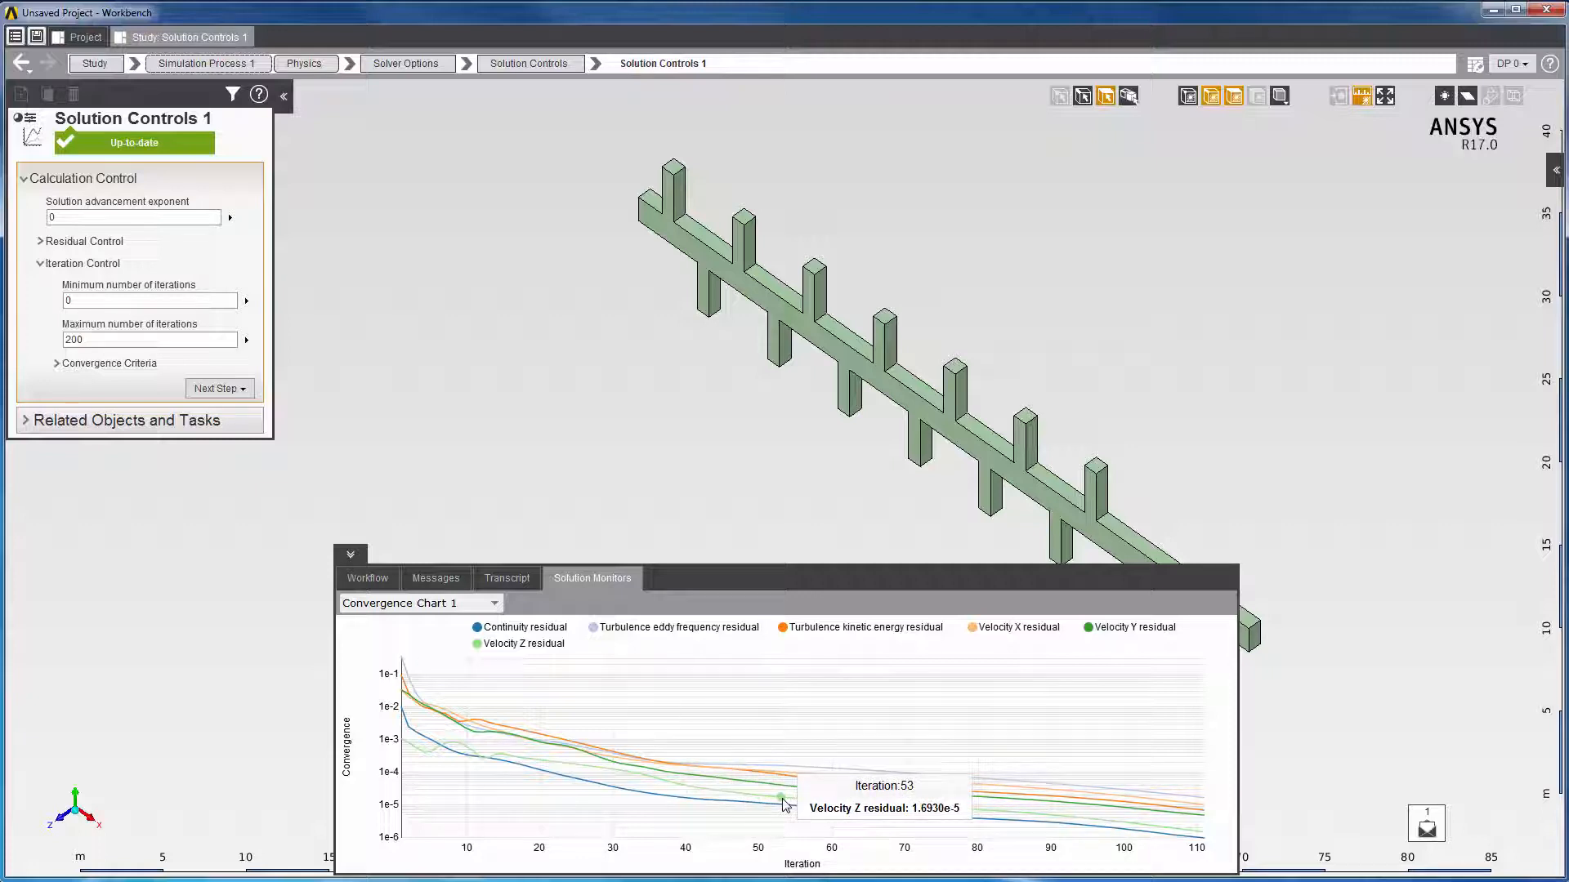
{"action": "mouse_move", "coordinate": [713, 726]}
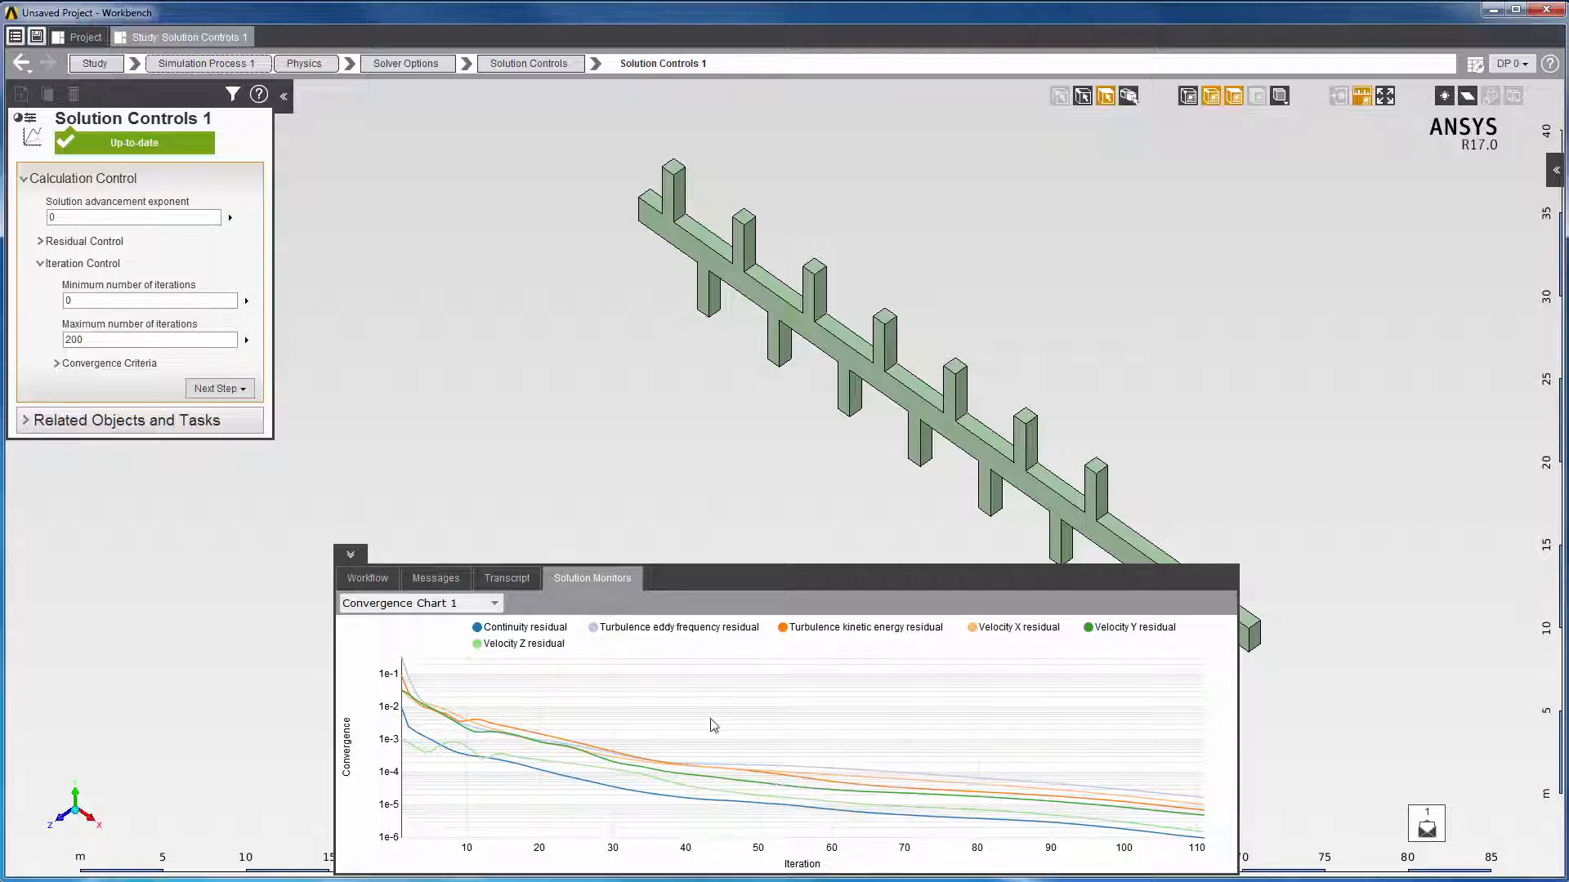
{"action": "mouse_move", "coordinate": [730, 641]}
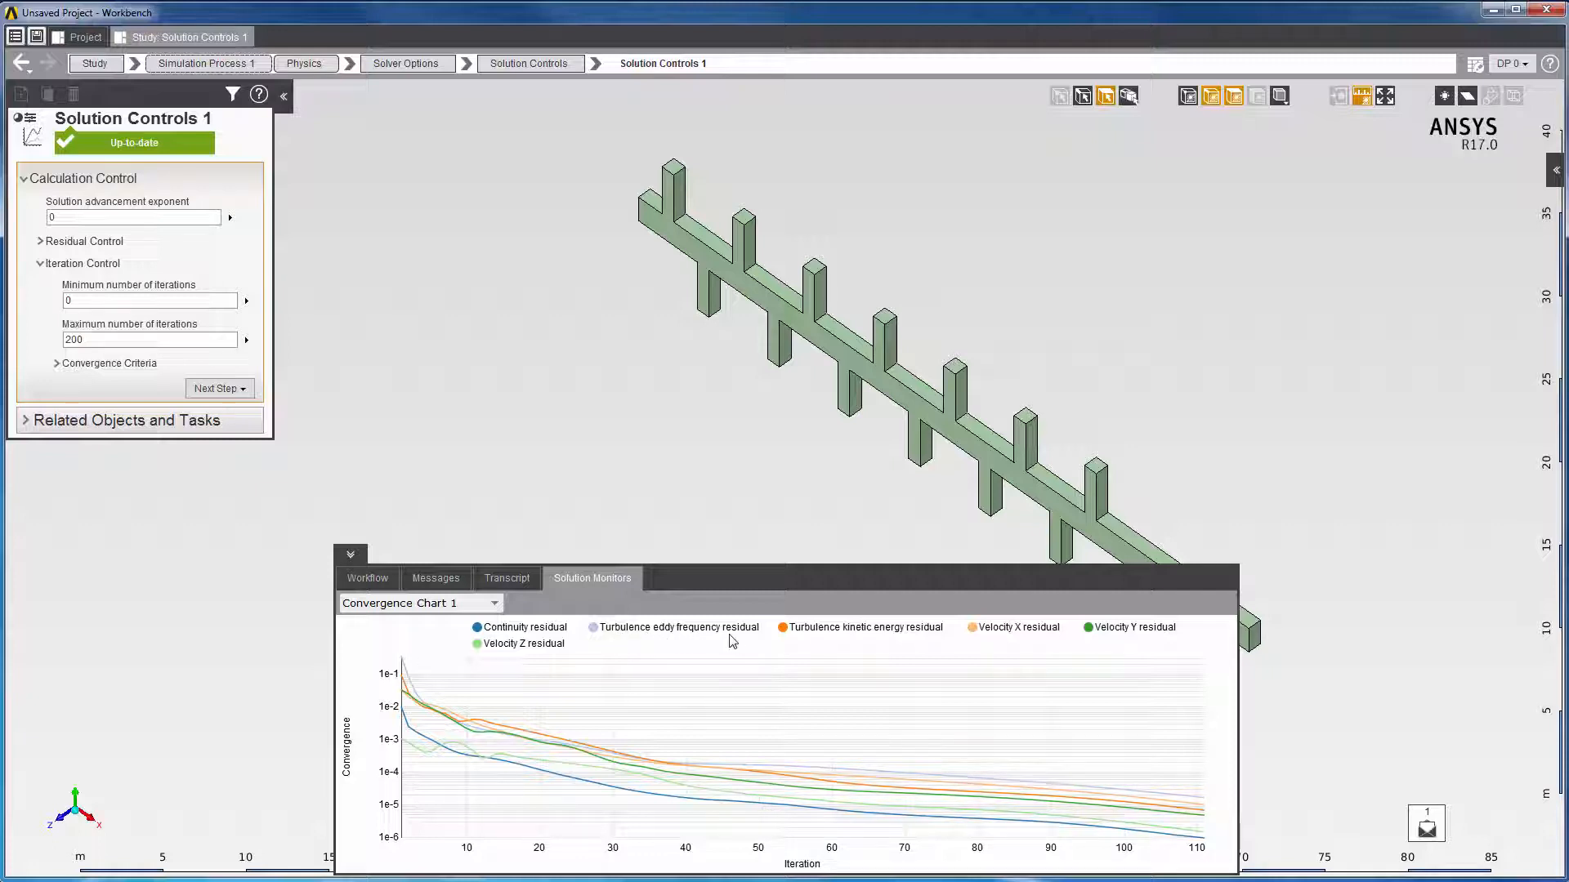
{"action": "mouse_move", "coordinate": [836, 636]}
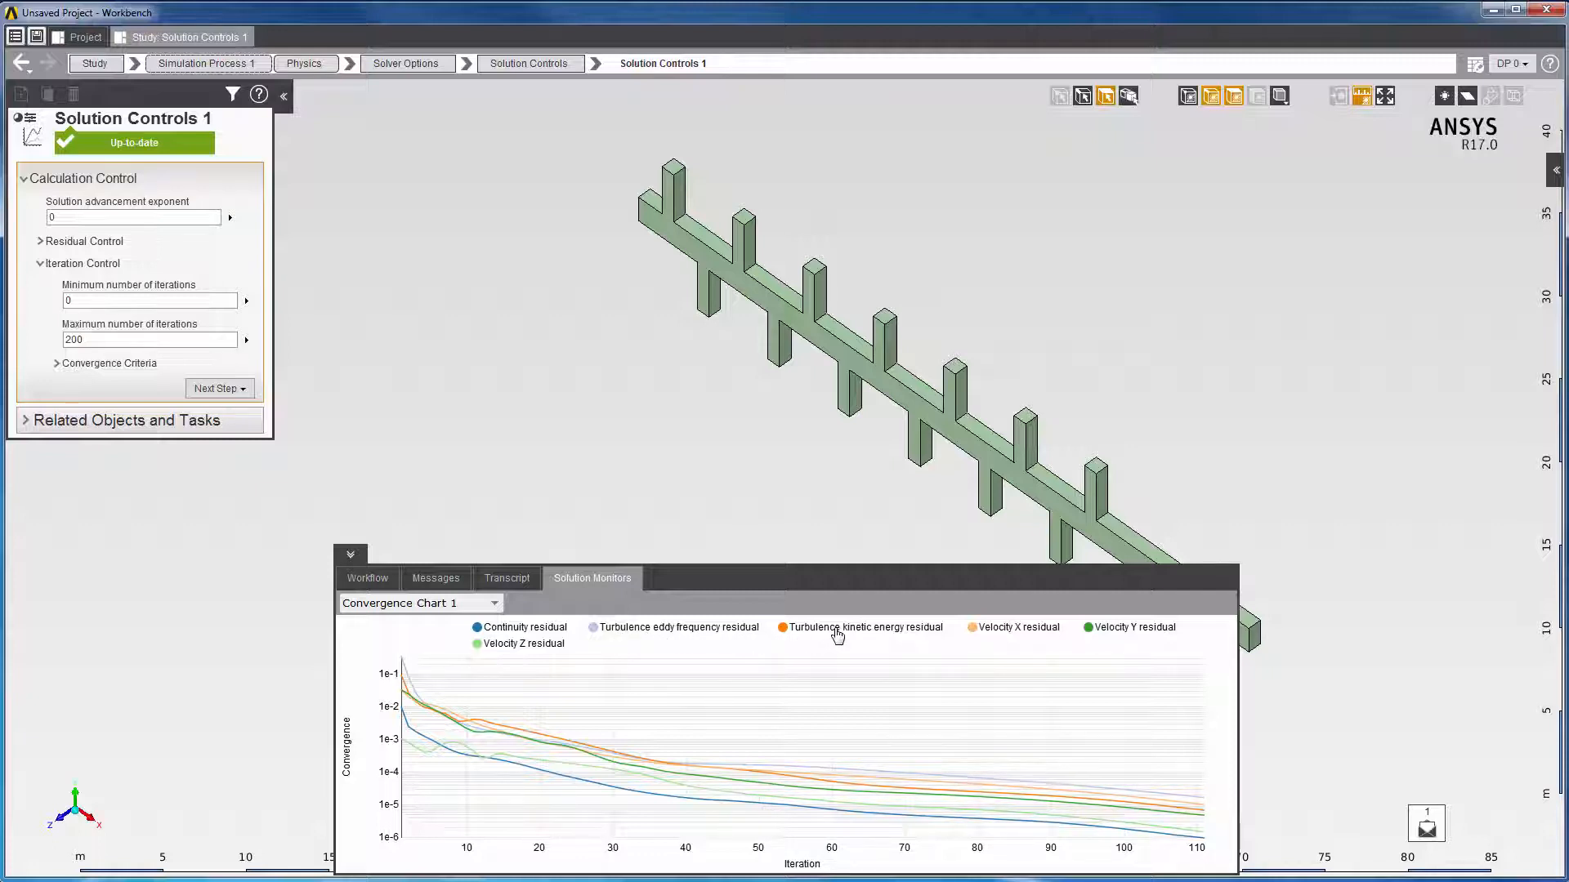
{"action": "mouse_move", "coordinate": [1039, 733]}
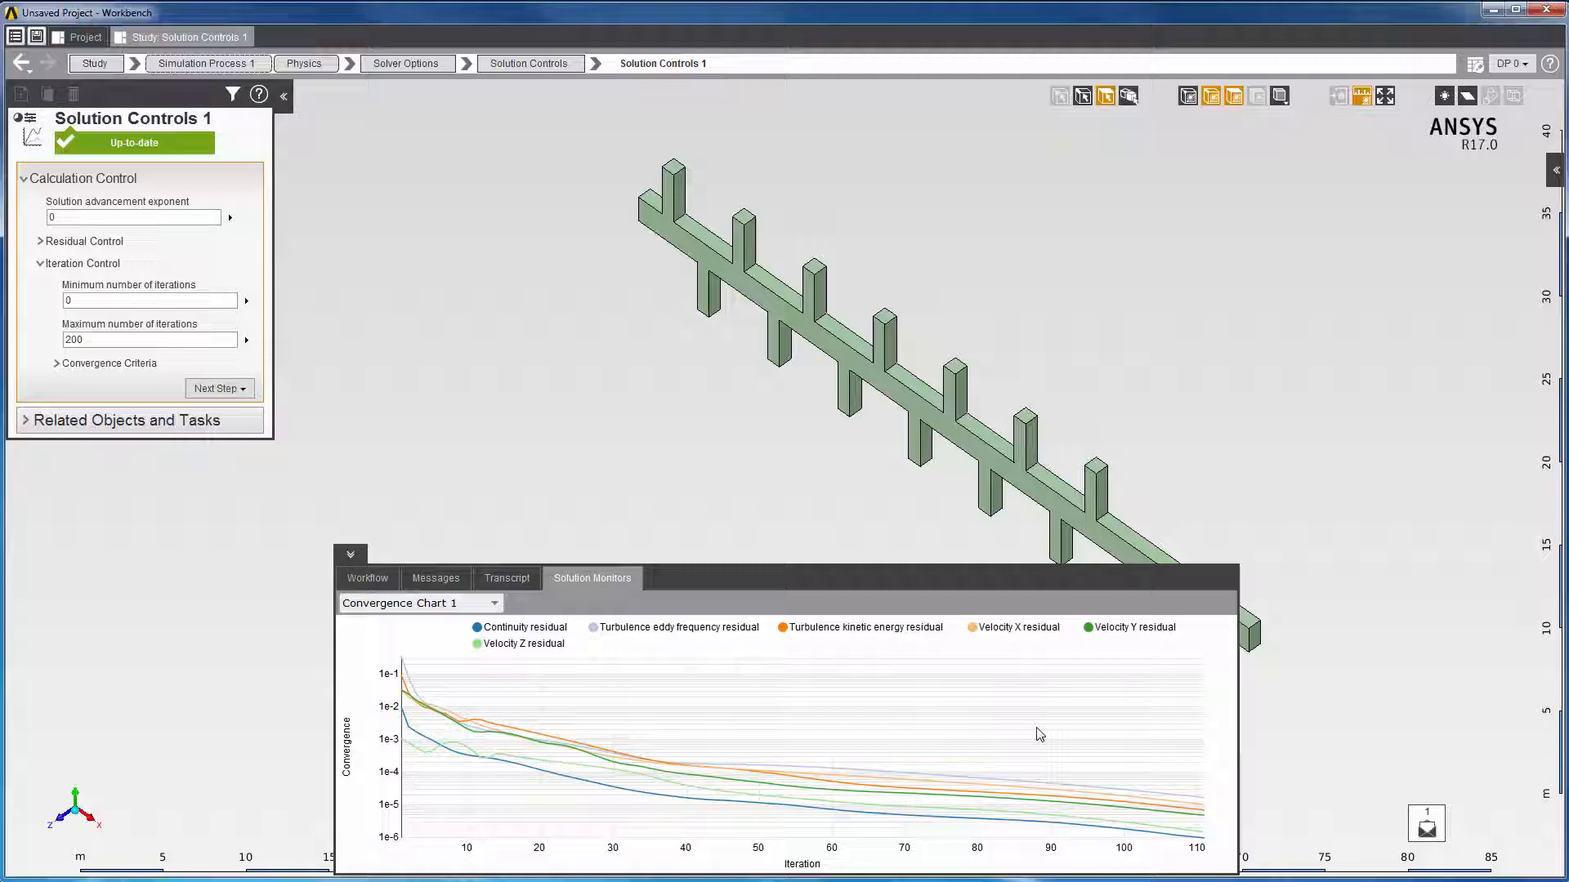
{"action": "mouse_move", "coordinate": [1204, 838]}
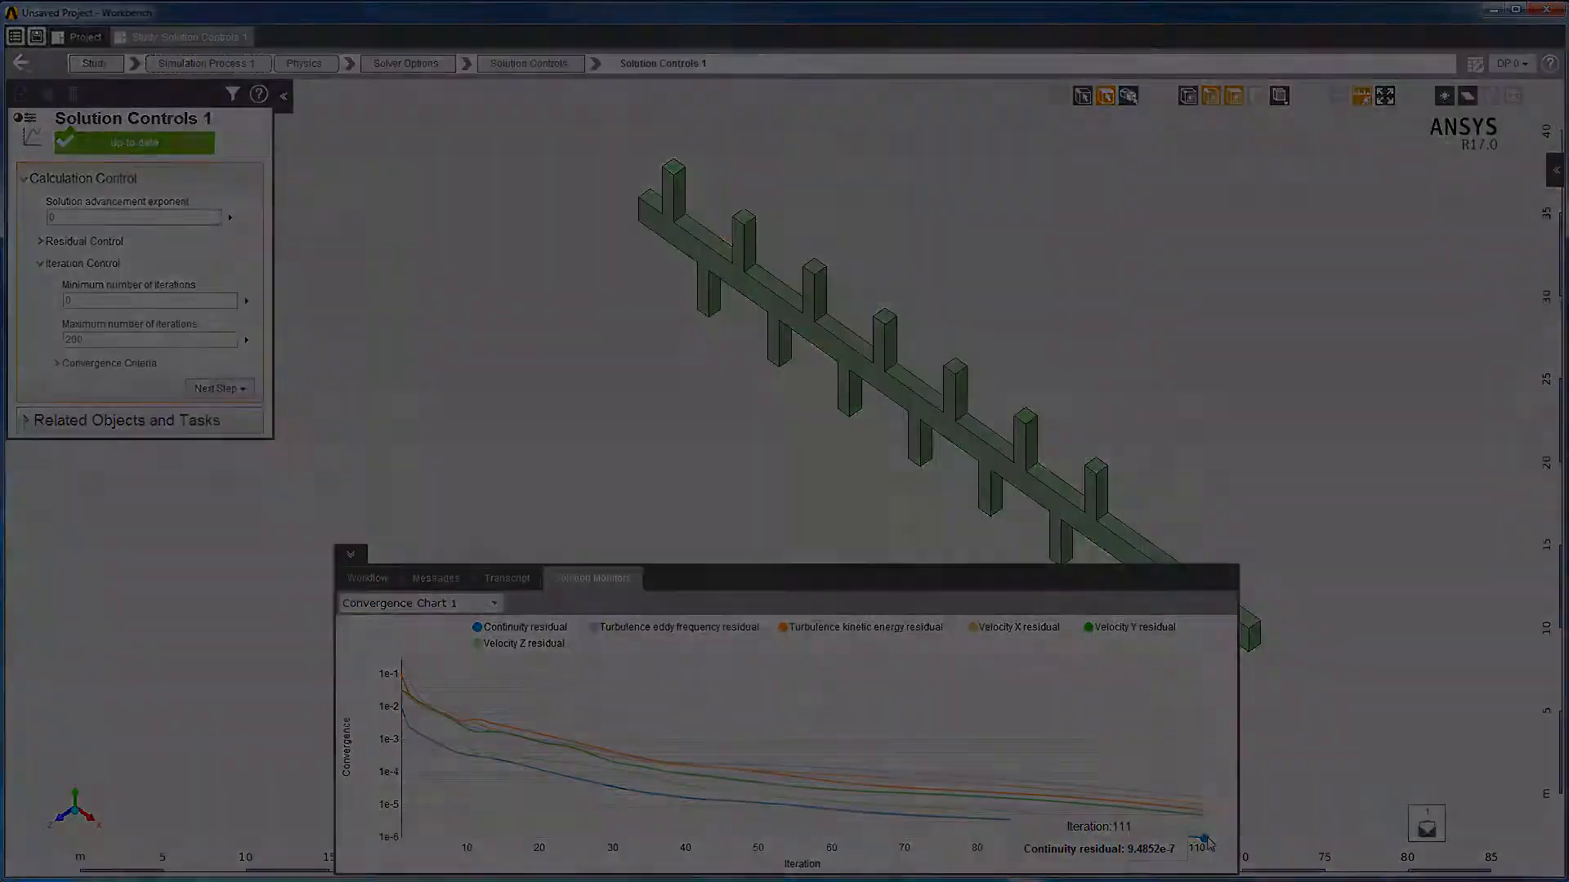
Step: Re-solve to 200 iterations, dismiss the warning, and expand Solver Options to Solution Controls 1
{"action": "left_click", "coordinate": [304, 64]}
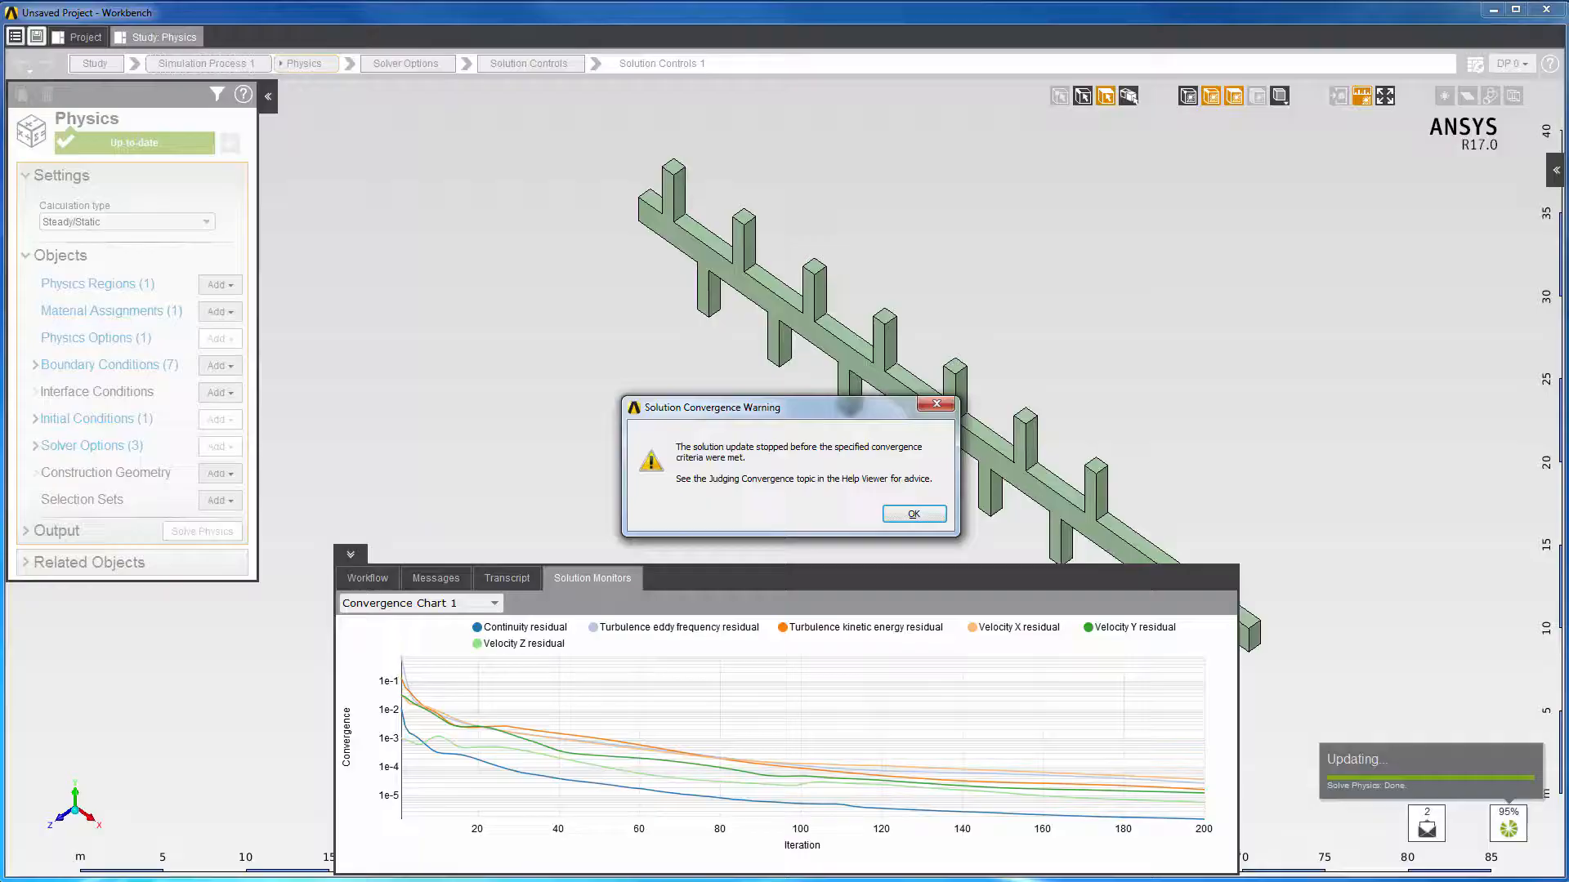
{"action": "left_click", "coordinate": [912, 513]}
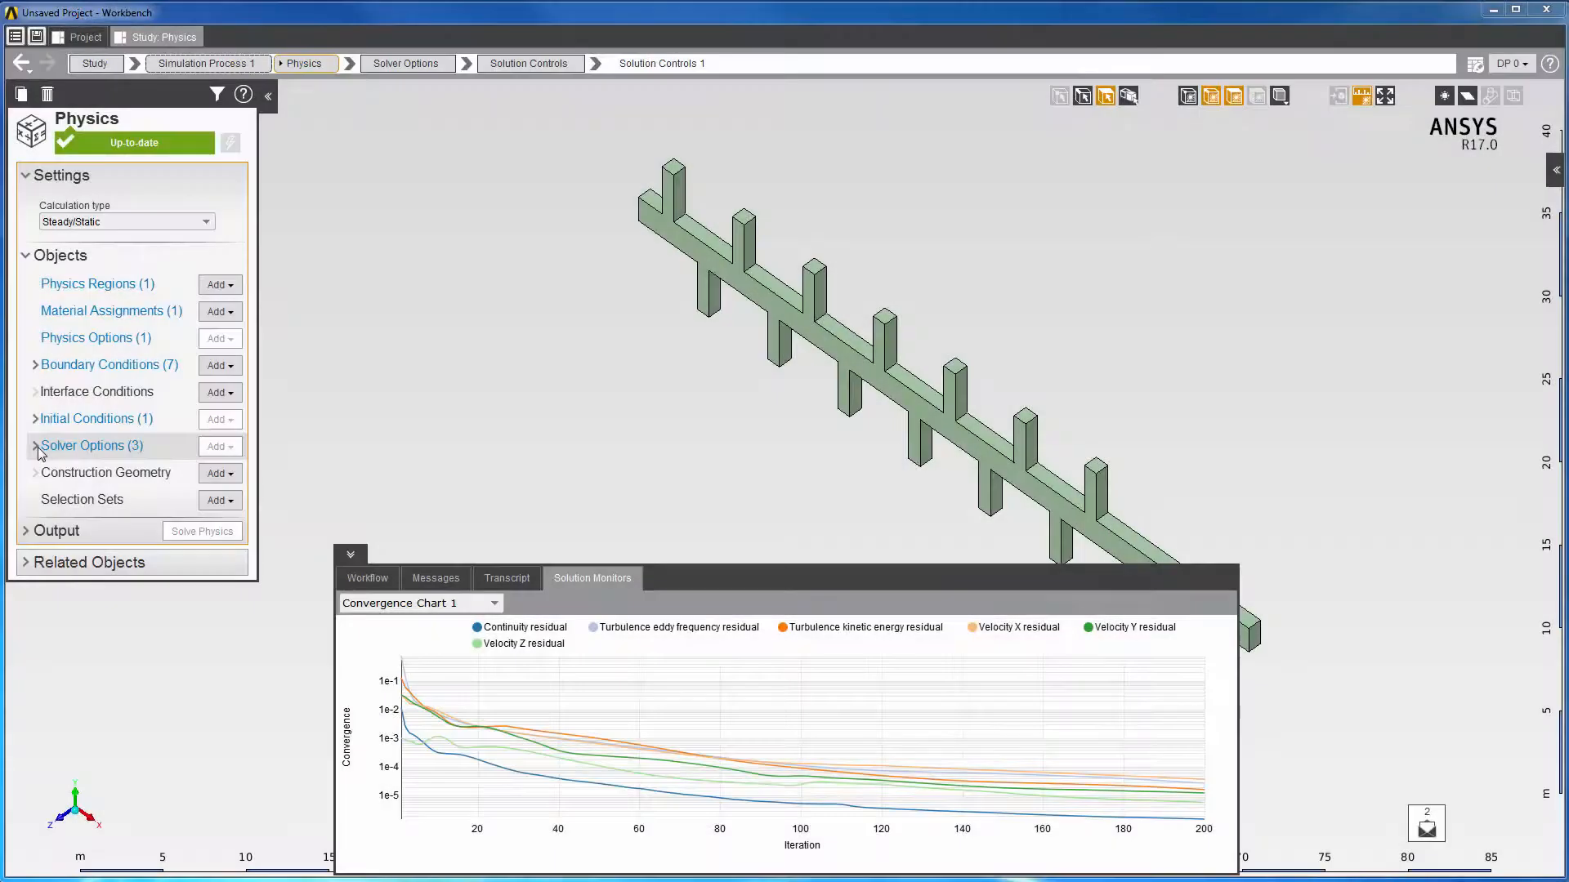
{"action": "left_click", "coordinate": [34, 445]}
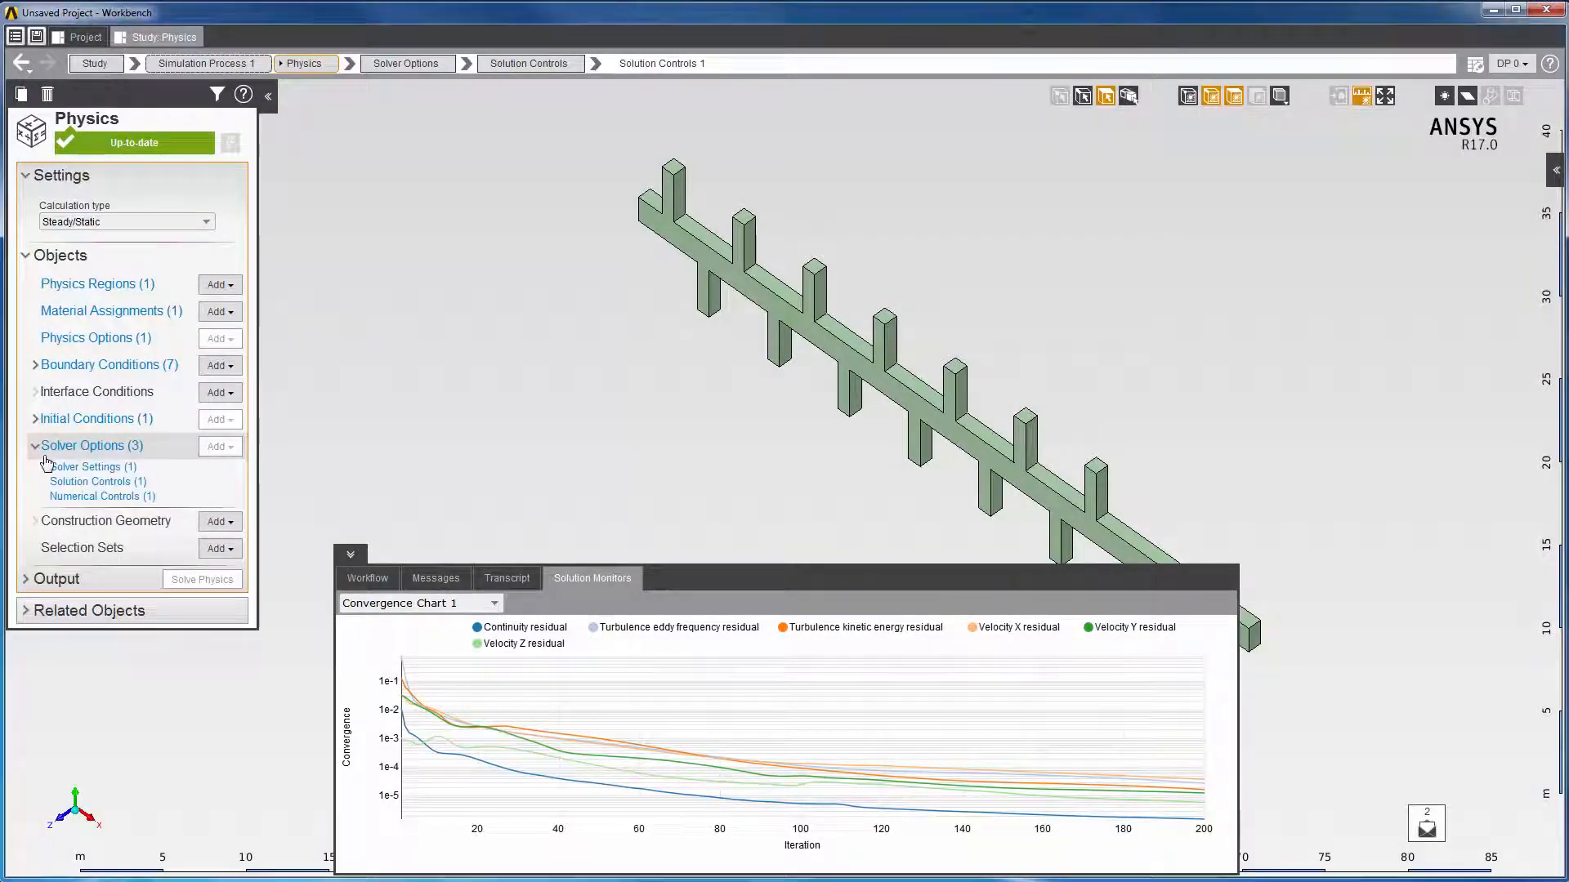
{"action": "left_click", "coordinate": [97, 480]}
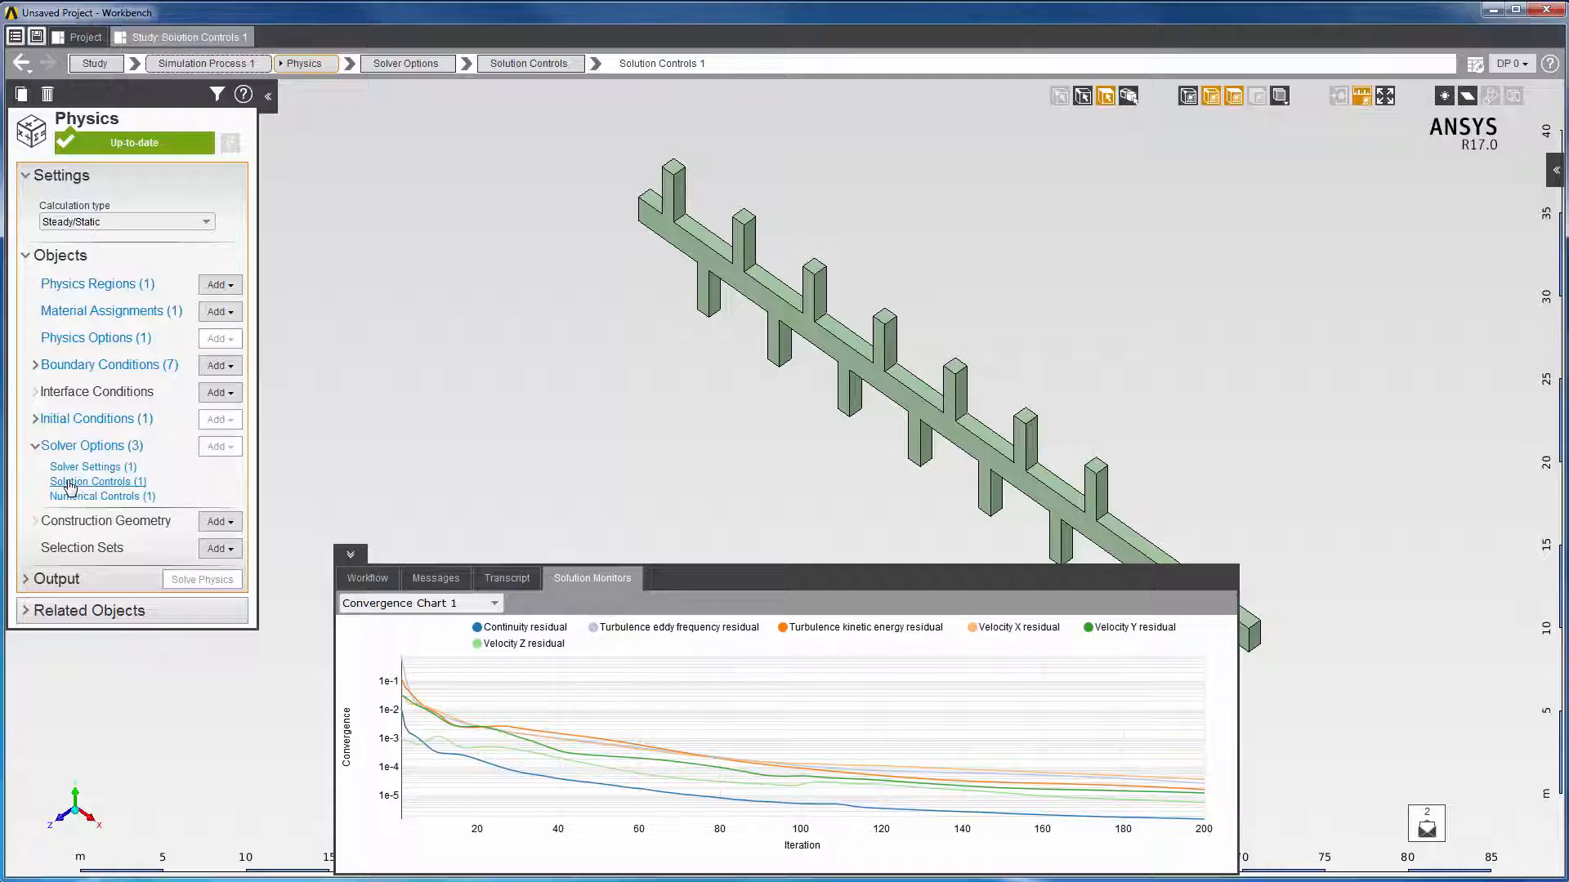
Step: Raise the maximum number of iterations to 500 and check the transcript and residual chart
{"action": "left_click", "coordinate": [99, 480]}
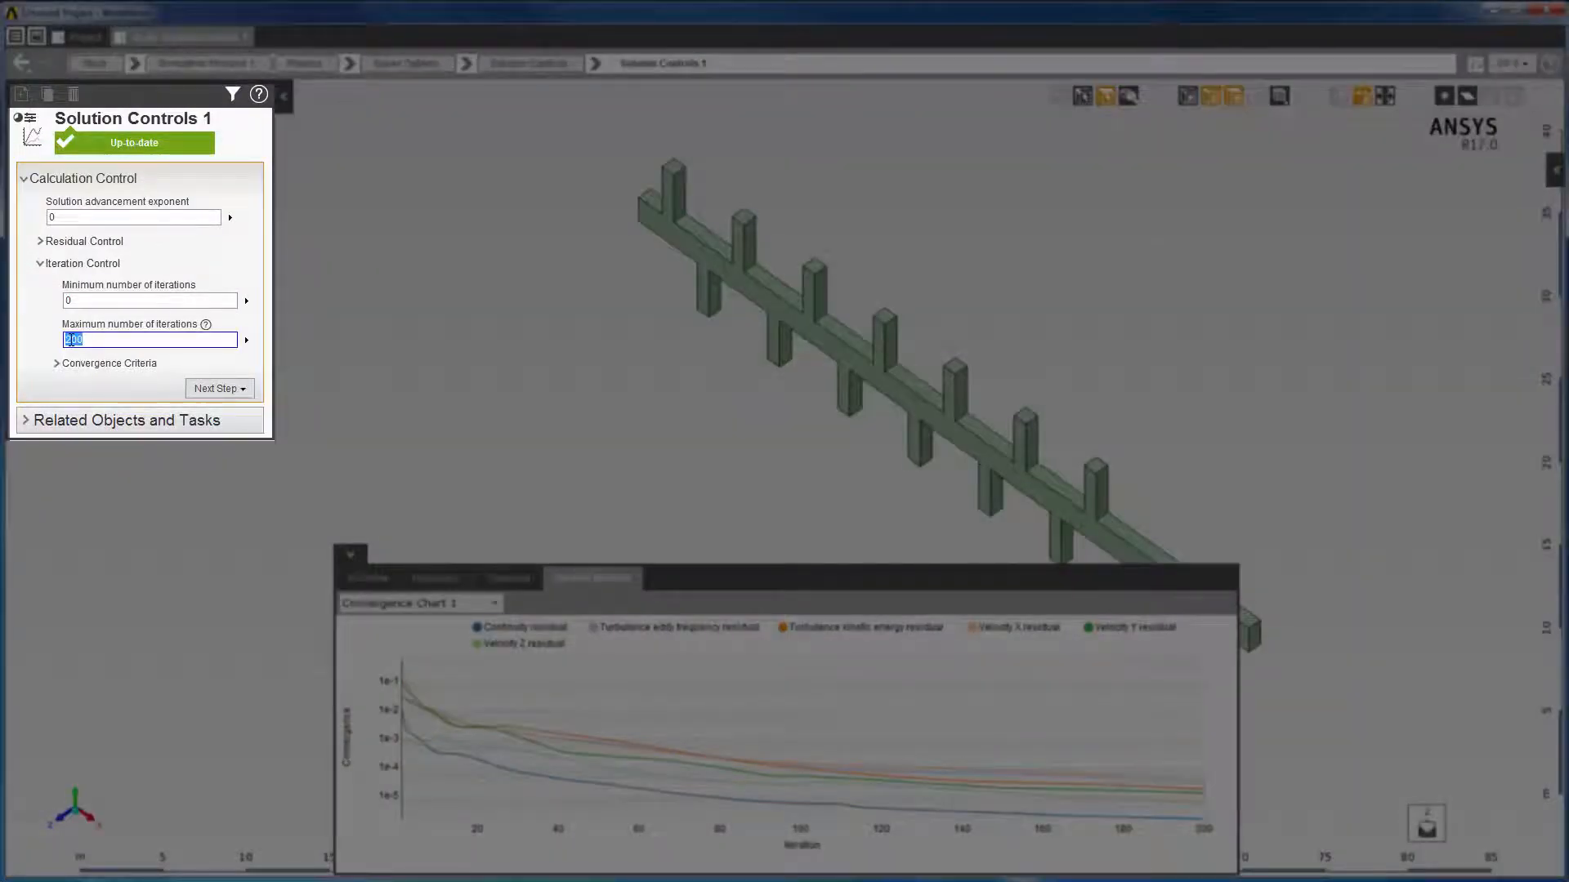
{"action": "type", "text": "500"}
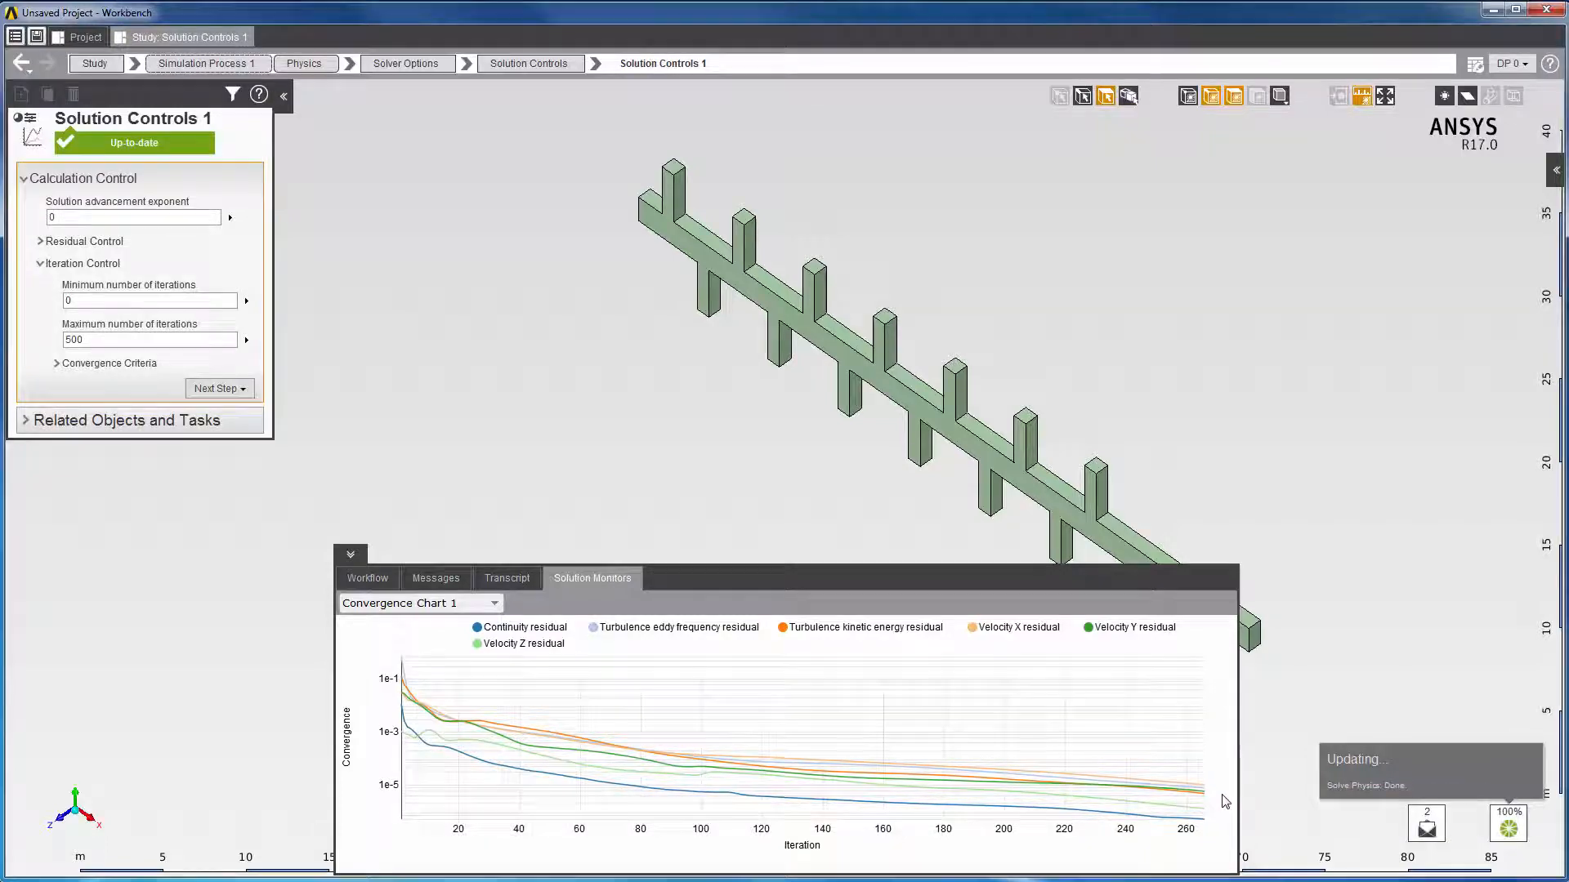
{"action": "left_click", "coordinate": [506, 578]}
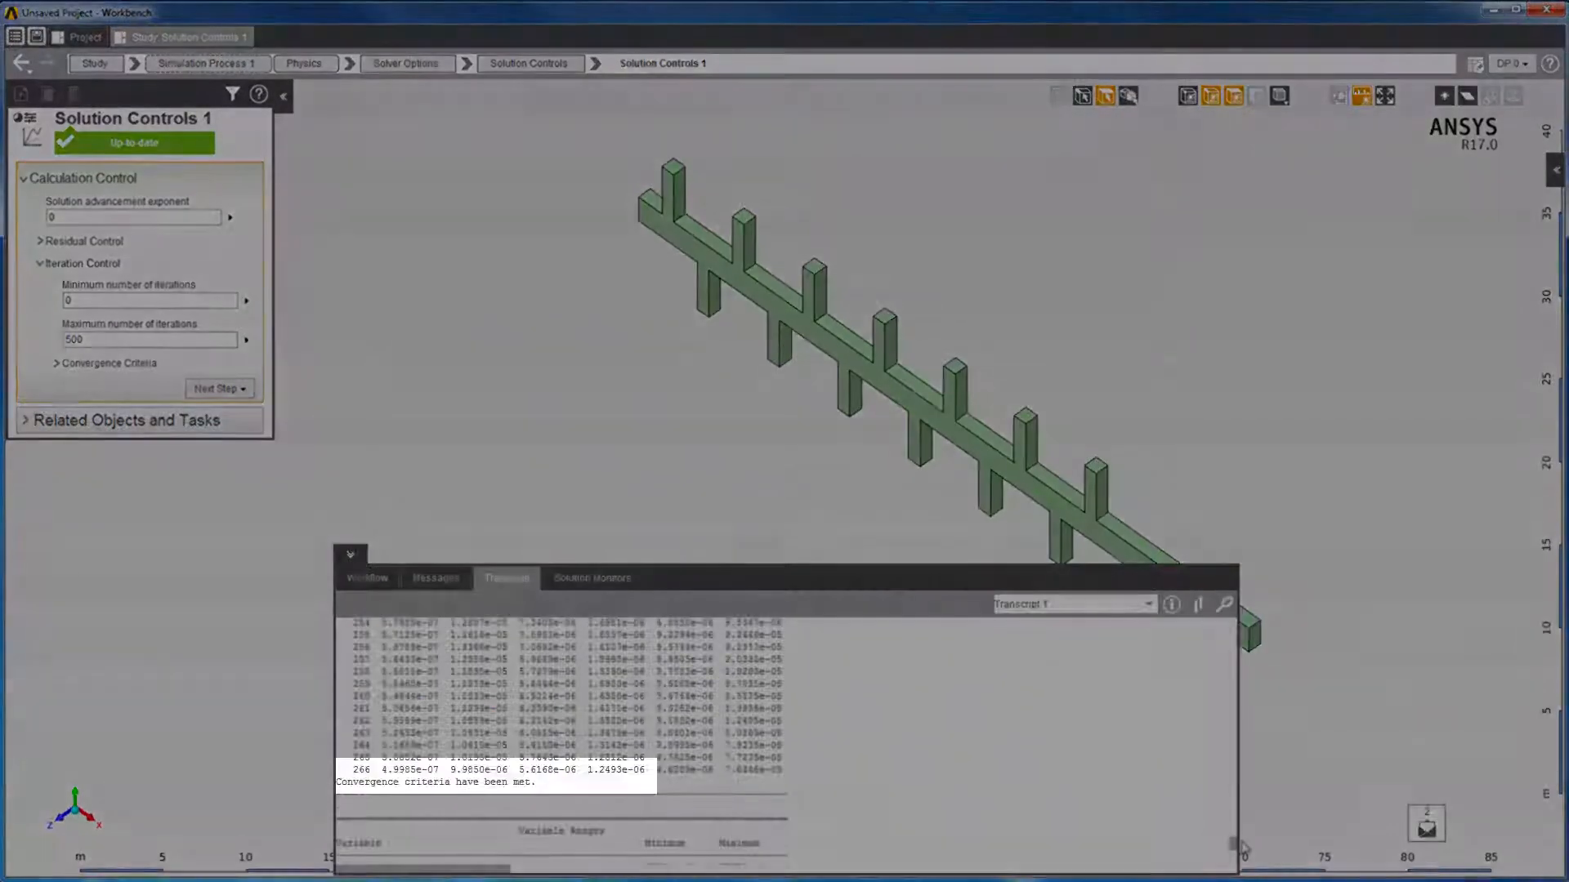
{"action": "left_click", "coordinate": [592, 577]}
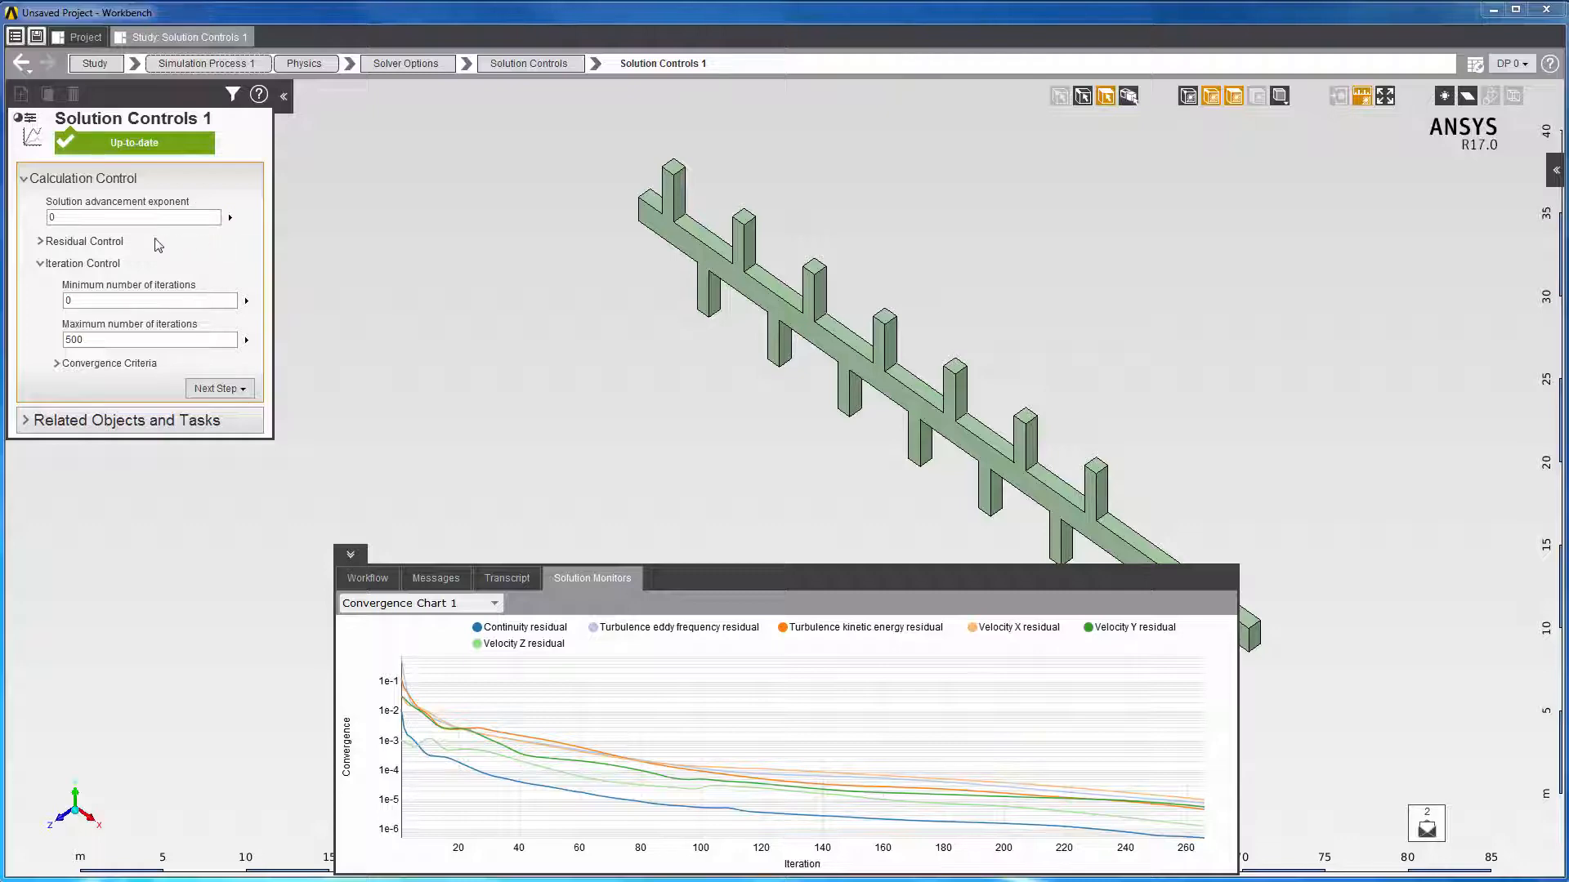
Step: Set the solution advancement exponent to 1 and confirm the transcript reports convergence at iteration 72
{"action": "left_click", "coordinate": [132, 217]}
{"action": "type", "text": "1"}
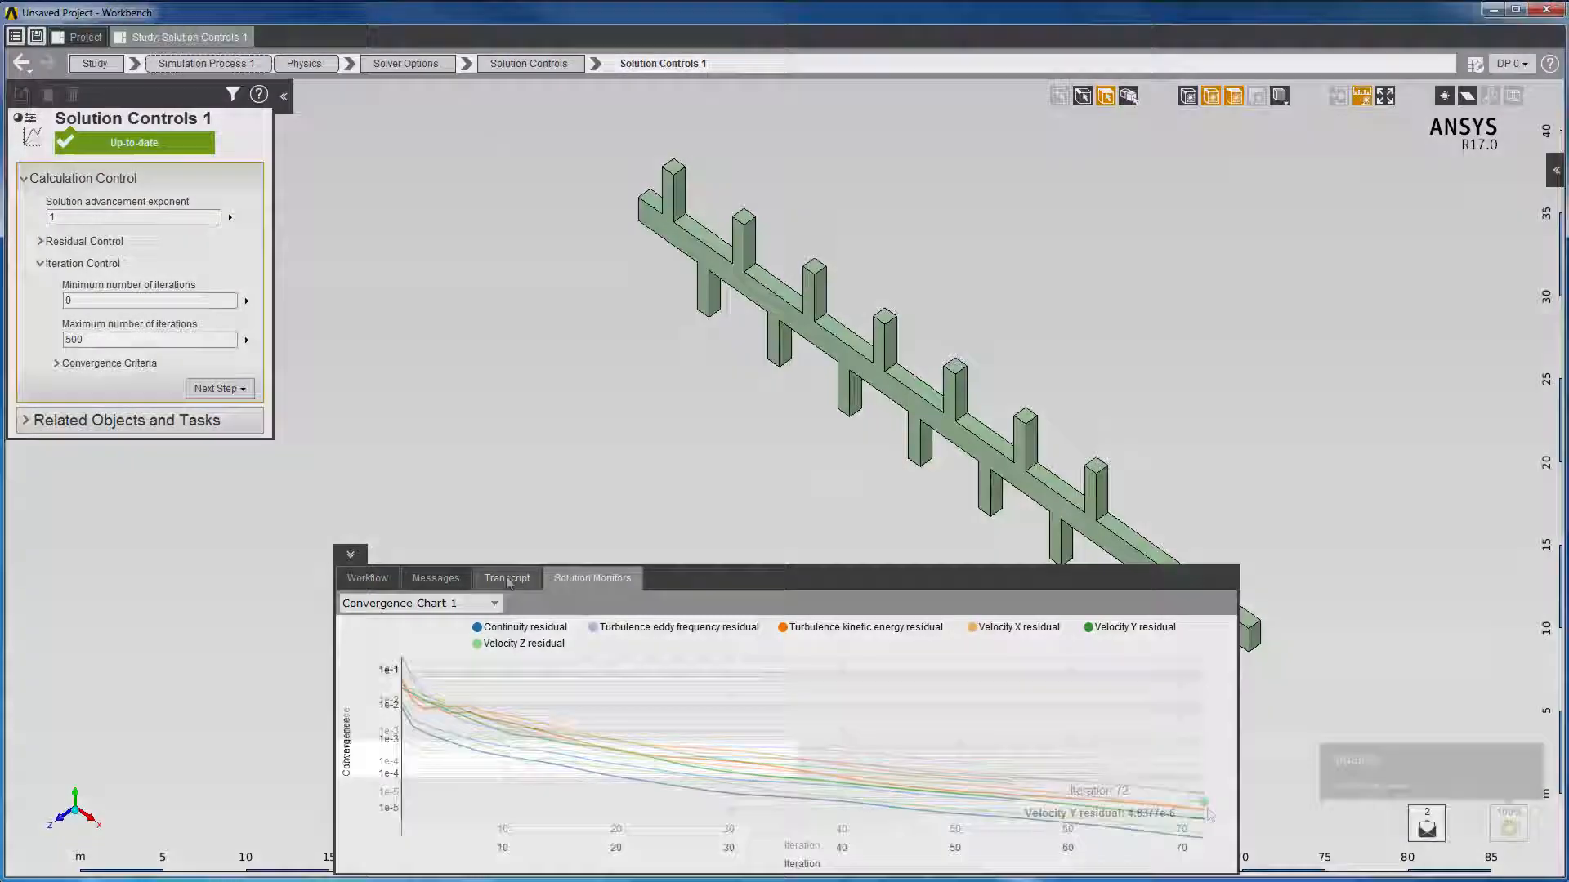
{"action": "left_click", "coordinate": [507, 577]}
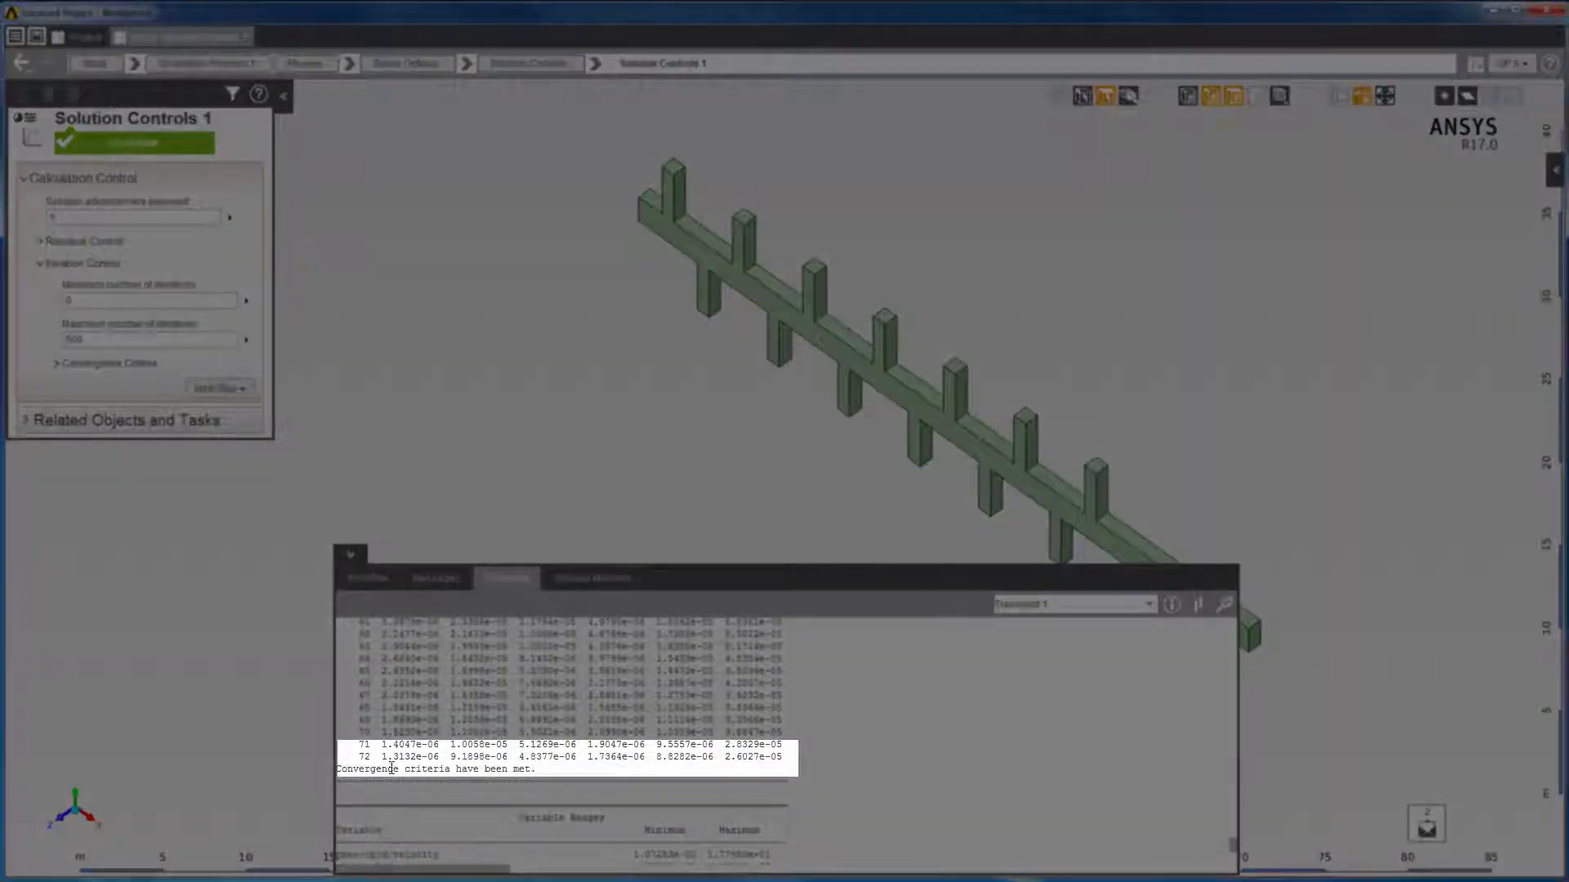
{"action": "left_click", "coordinate": [591, 579]}
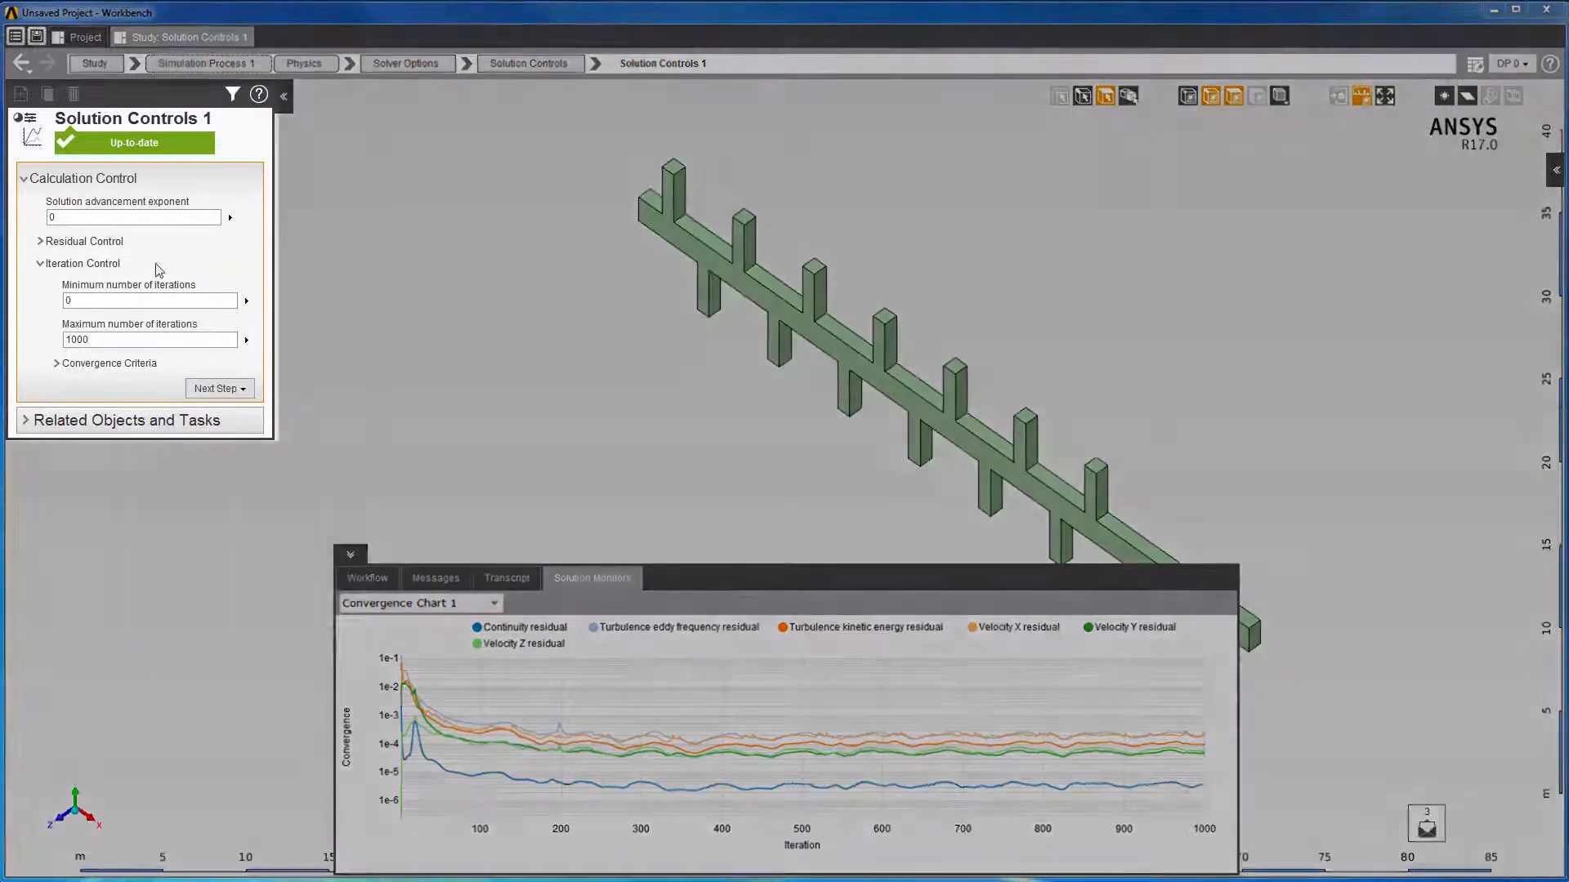
Step: Set the solution advancement exponent to -1 and solve the physics again for 1000 iterations
{"action": "left_click", "coordinate": [132, 217]}
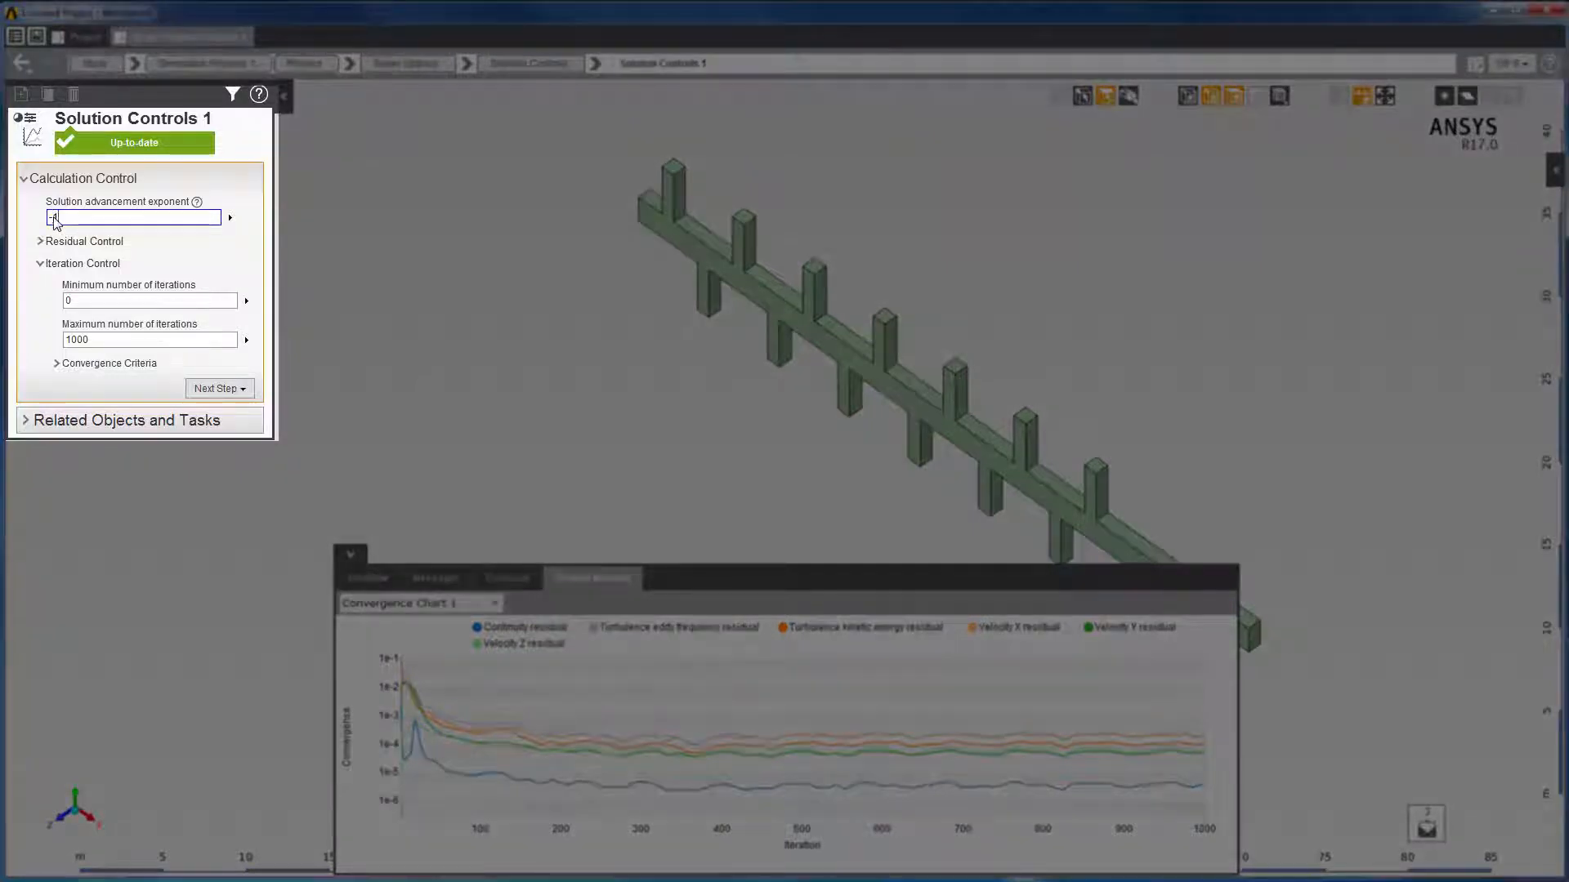
{"action": "type", "text": "-1"}
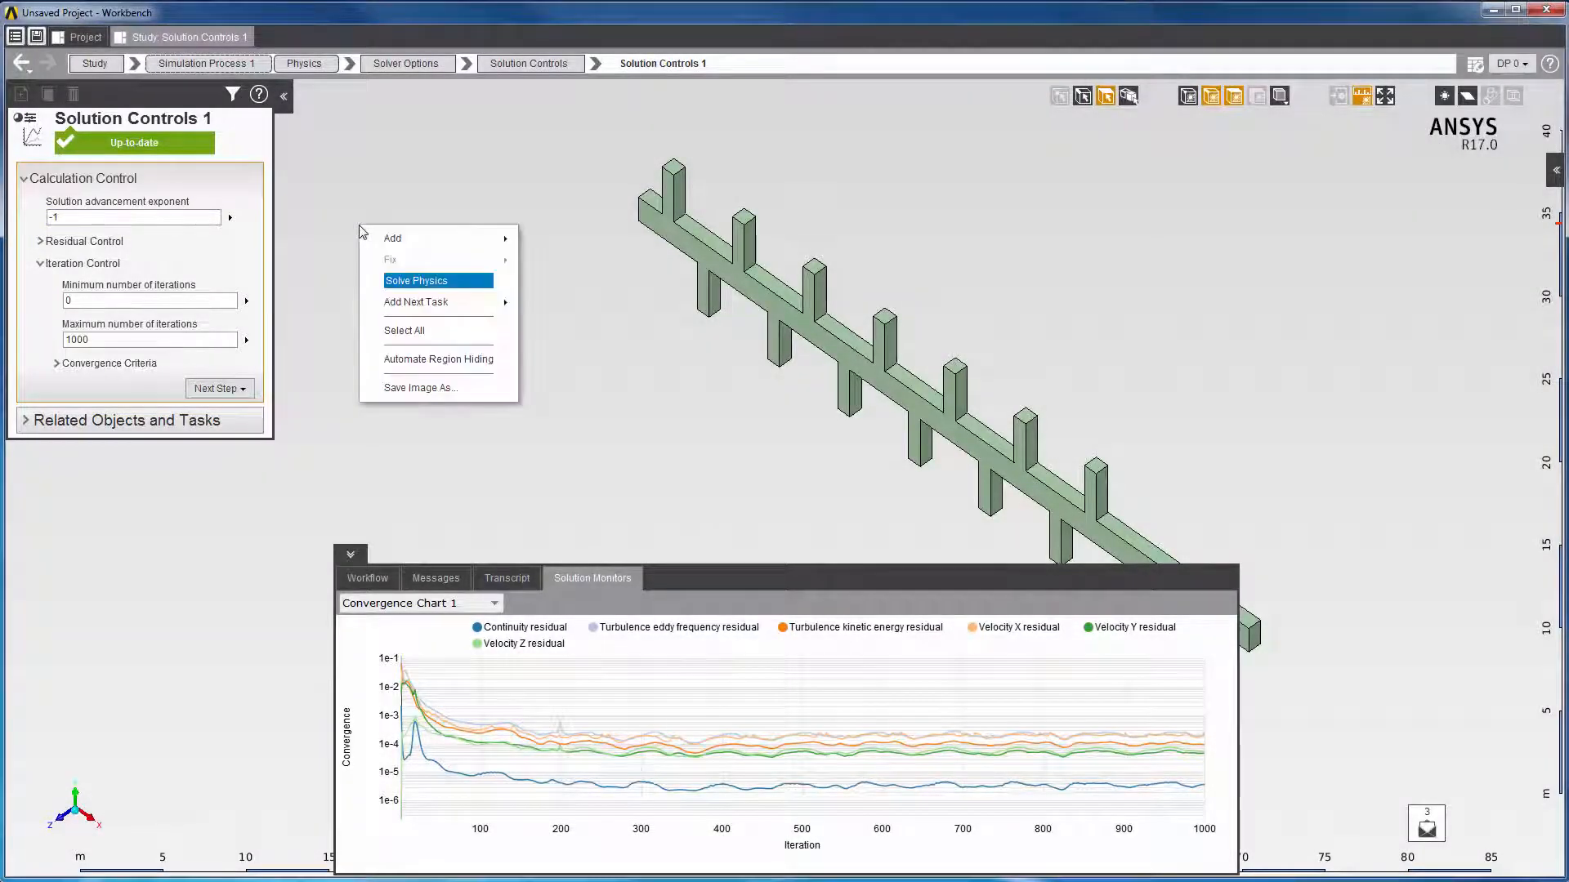
{"action": "mouse_move", "coordinate": [440, 285]}
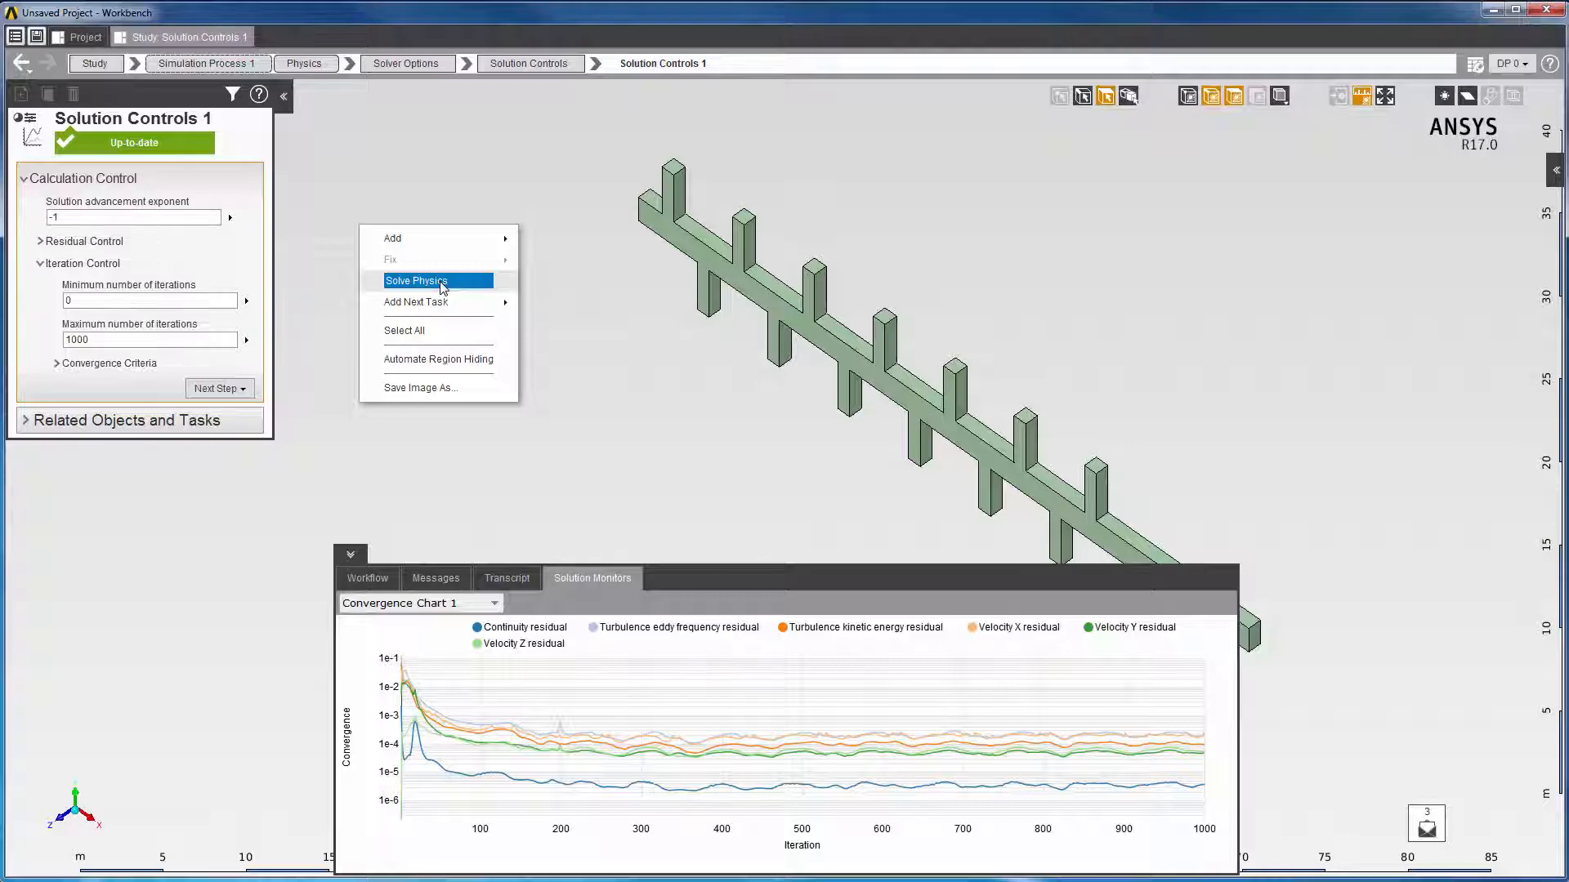
{"action": "left_click", "coordinate": [415, 279]}
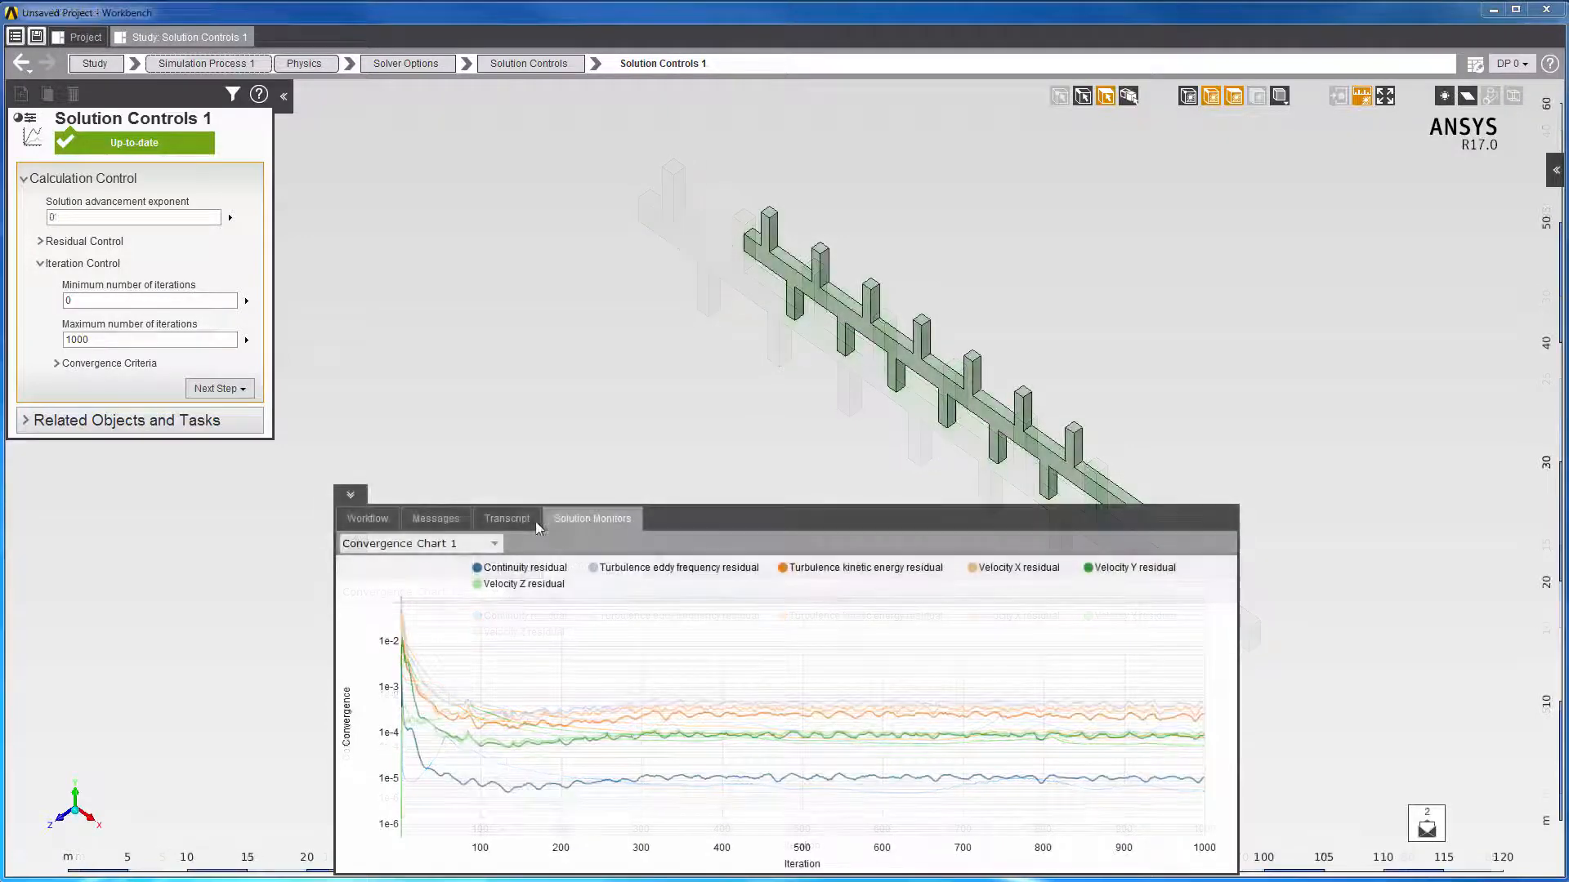
Step: Read the Maximum Residual Centroid table in the transcript, then collapse the solver output panel
{"action": "left_click", "coordinate": [507, 518]}
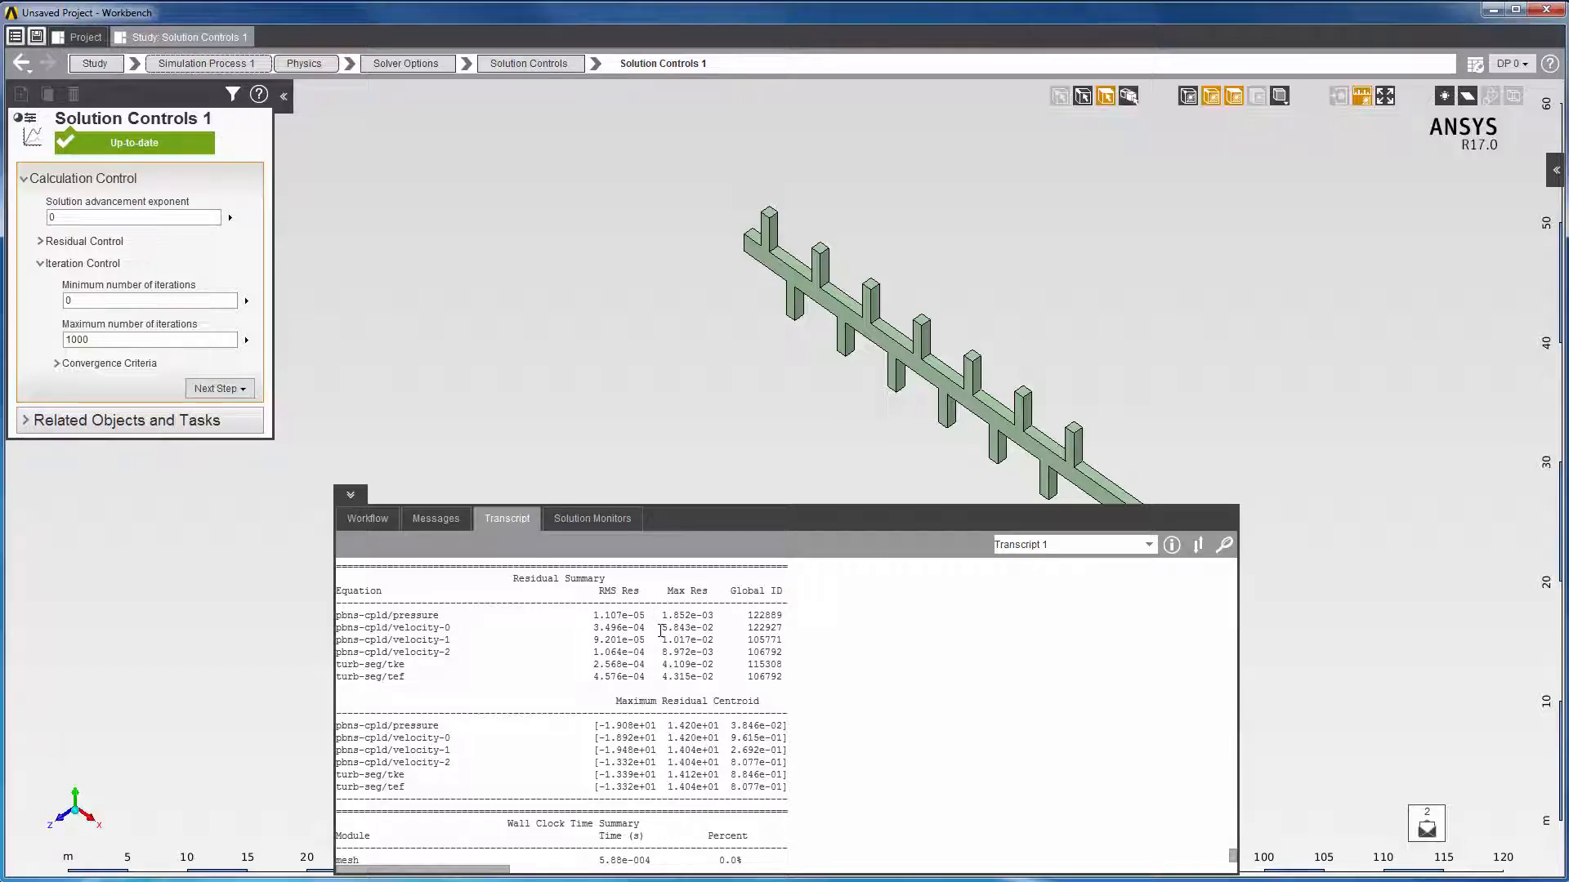
{"action": "double_click", "coordinate": [684, 627]}
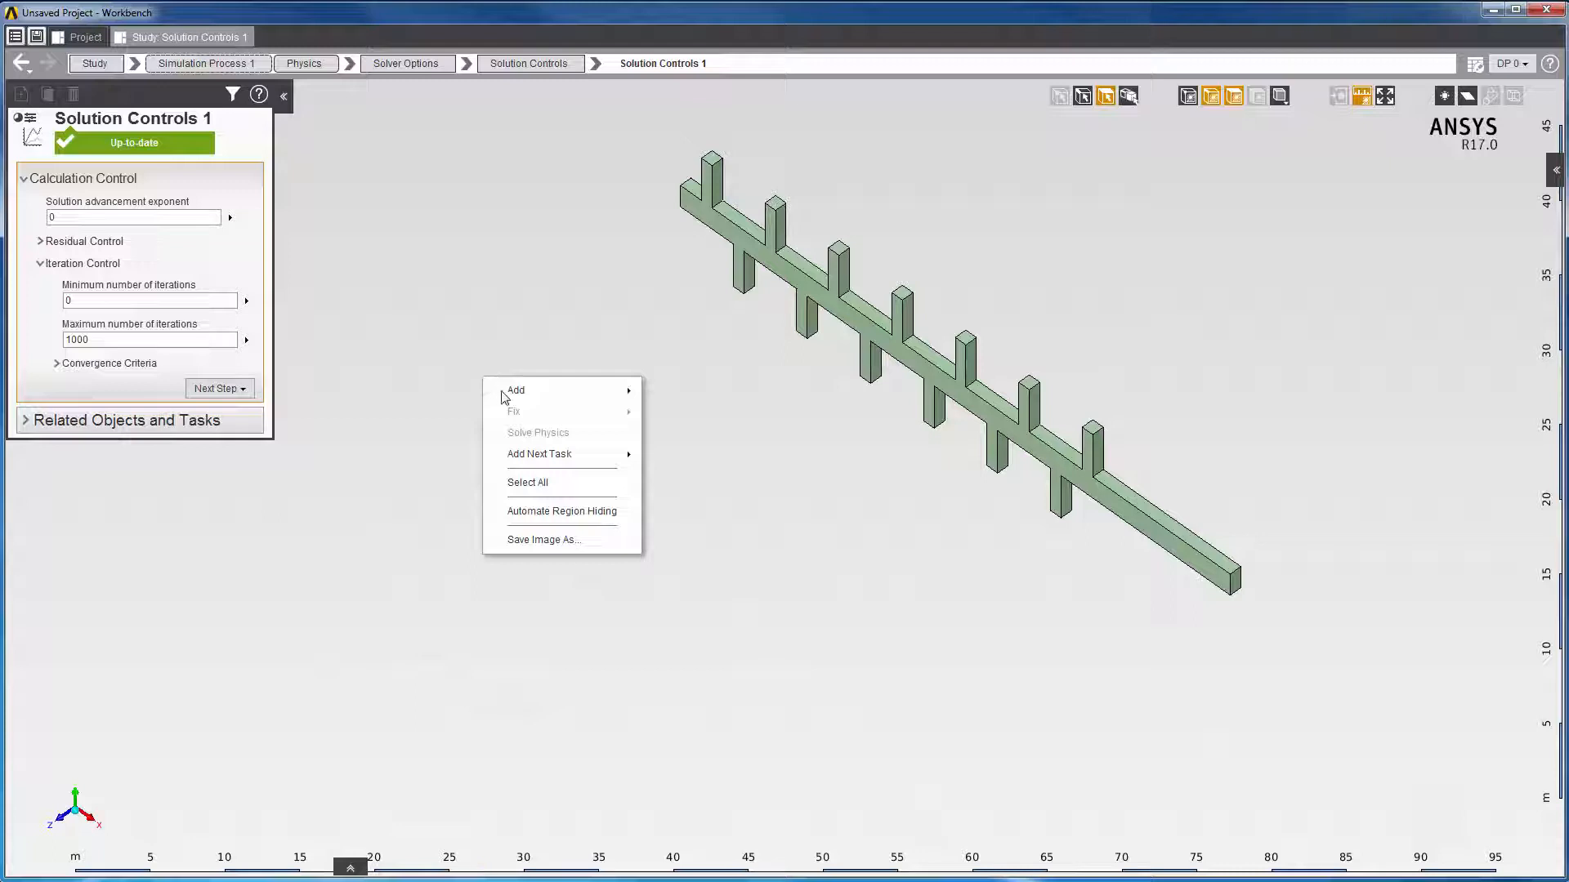
Step: Add a Results task with a construction point at X -18.92 m, Y 14.2 m, Z 0.961 m
{"action": "left_click", "coordinate": [688, 467]}
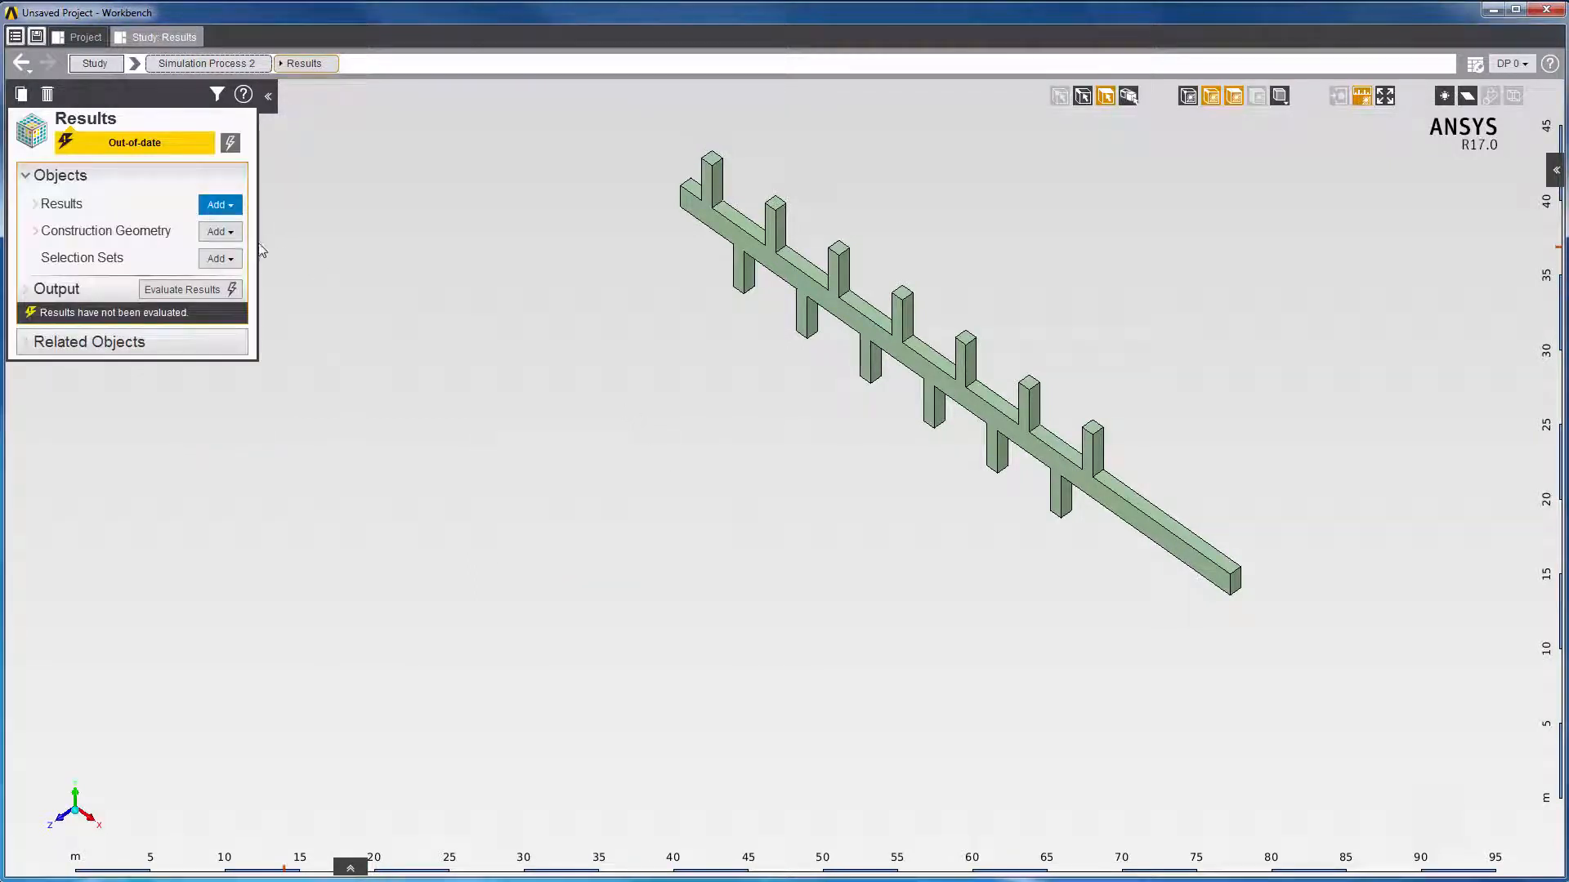
{"action": "left_click", "coordinate": [217, 231]}
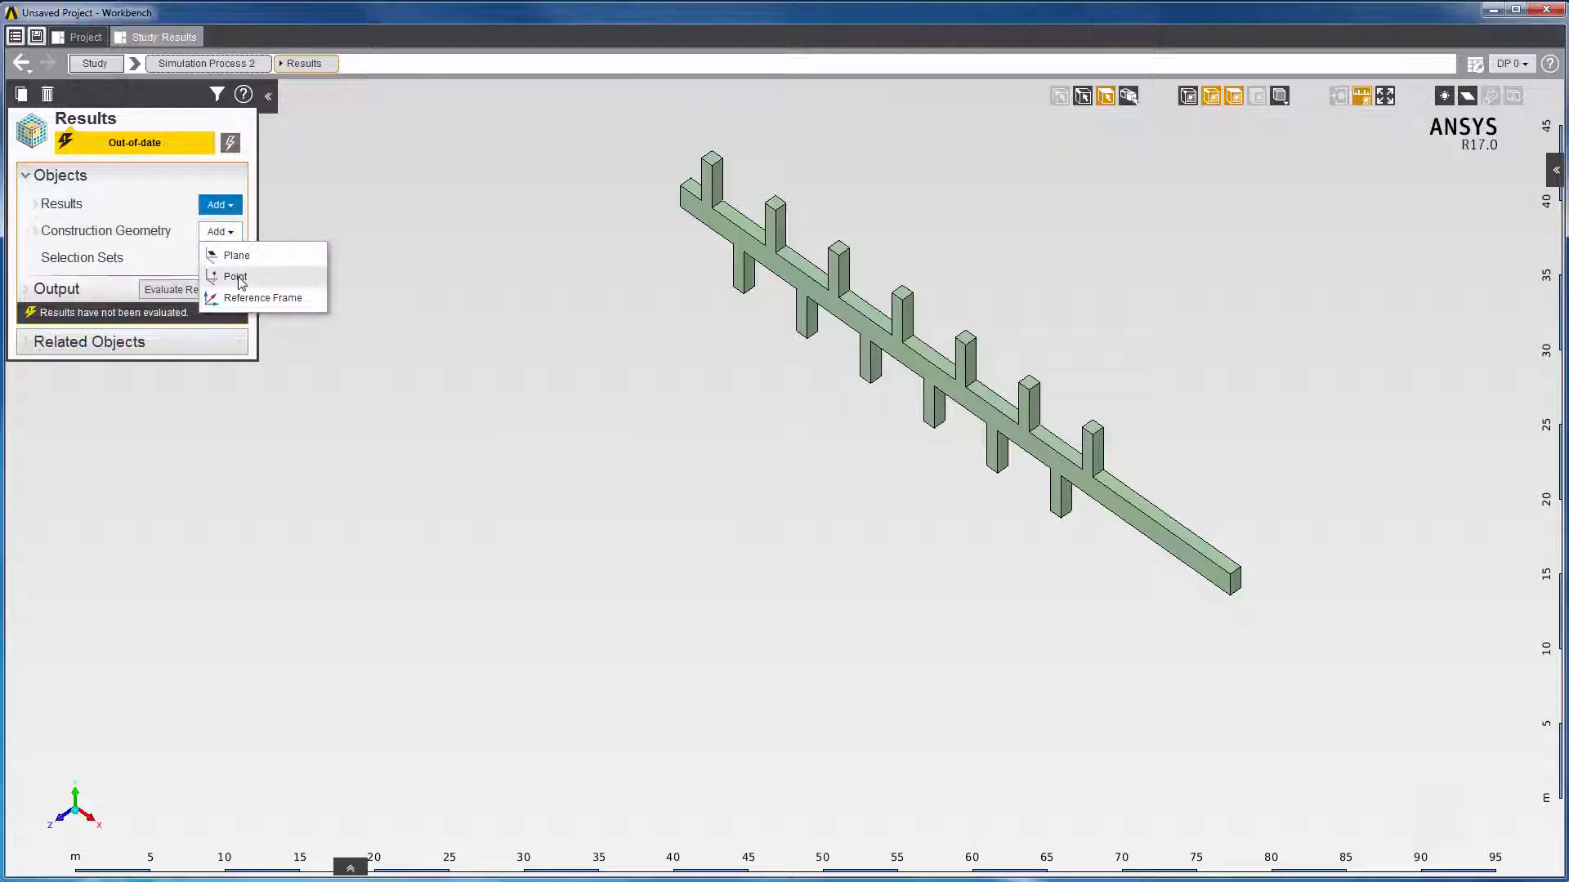
{"action": "left_click", "coordinate": [233, 278]}
{"action": "type", "text": "-1"}
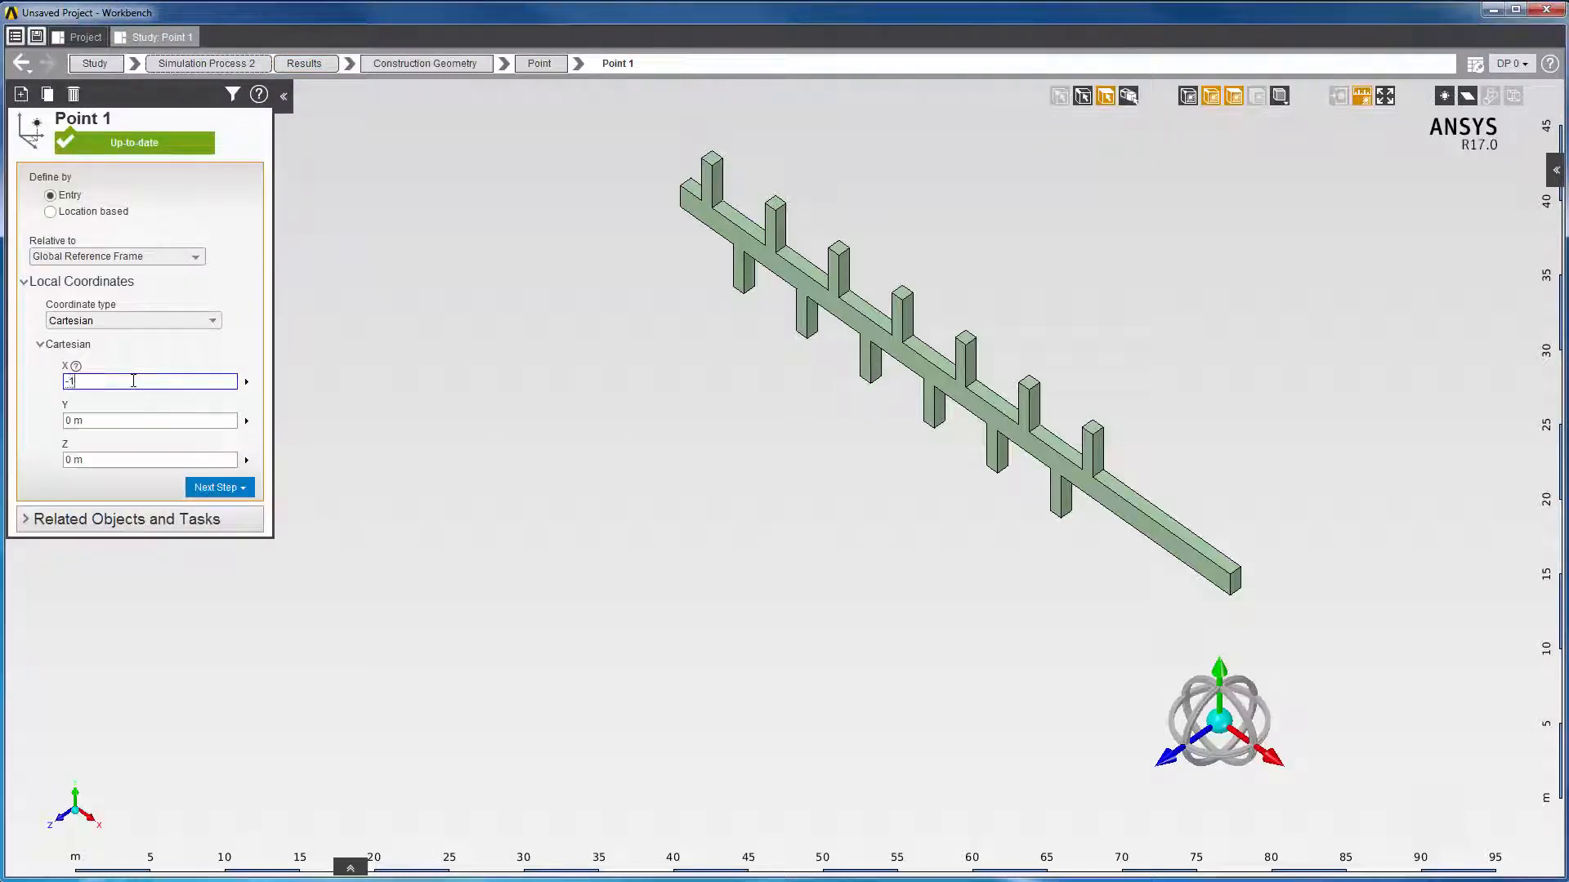
{"action": "left_click", "coordinate": [150, 420]}
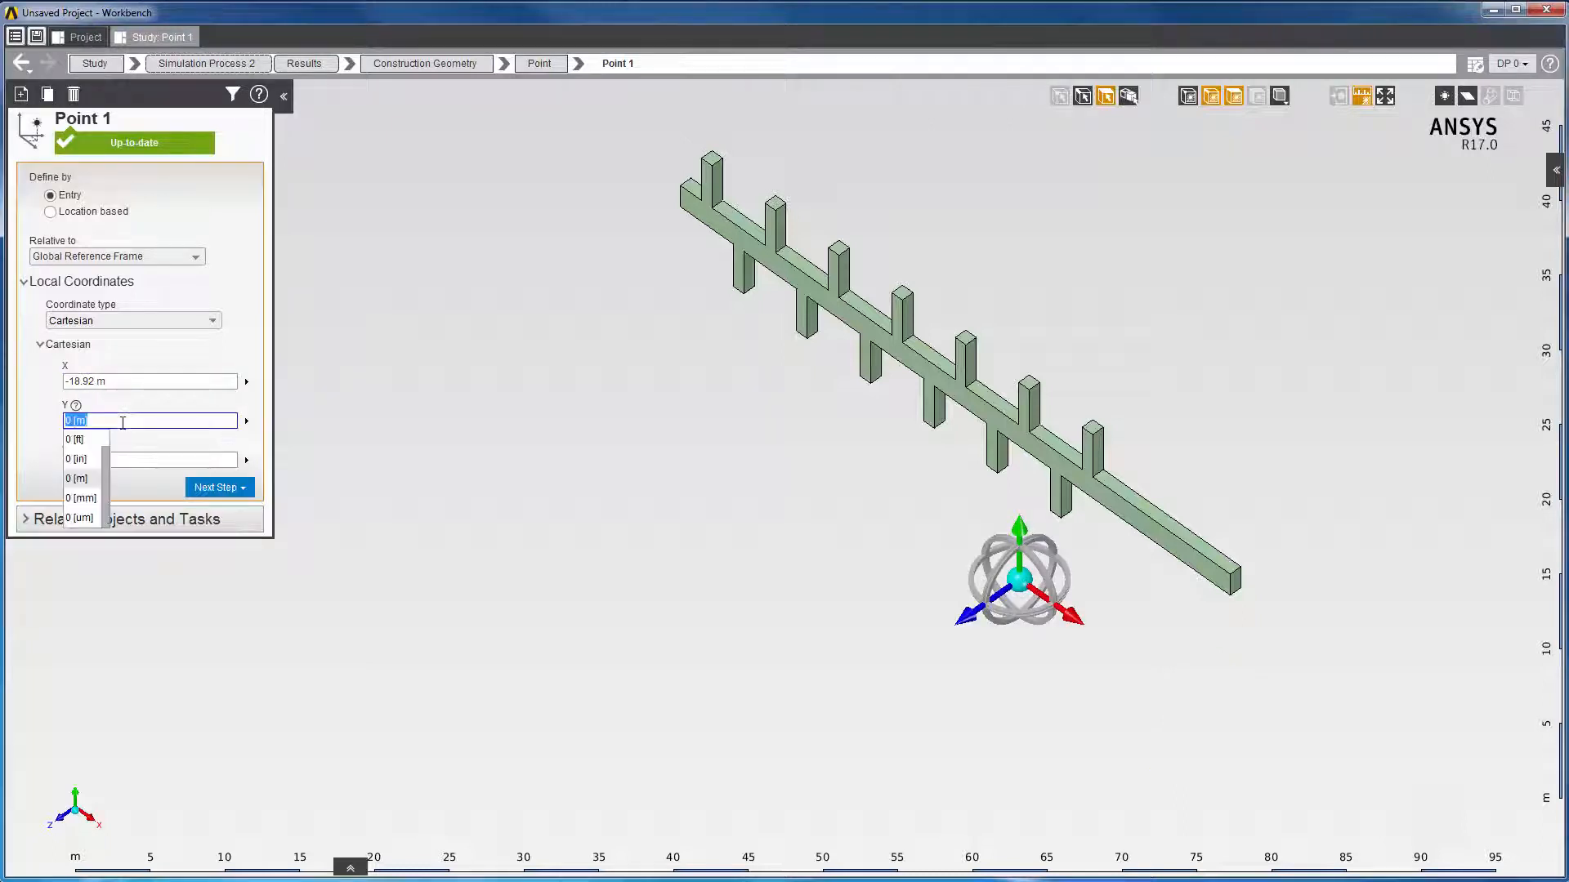
{"action": "type", "text": "14.2 m"}
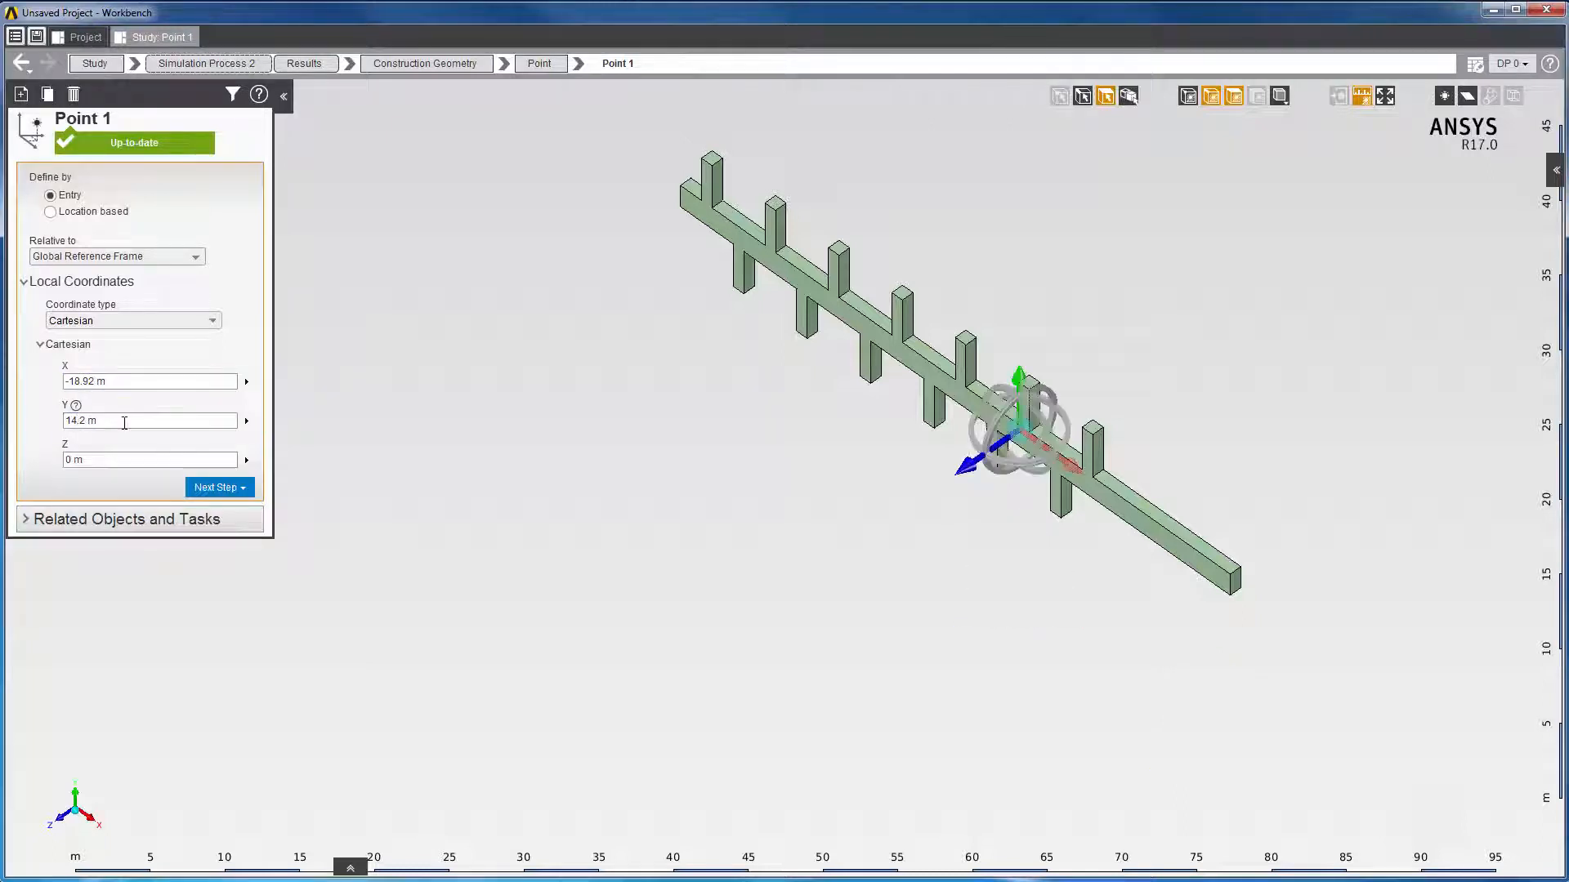
{"action": "type", "text": "0.9615"}
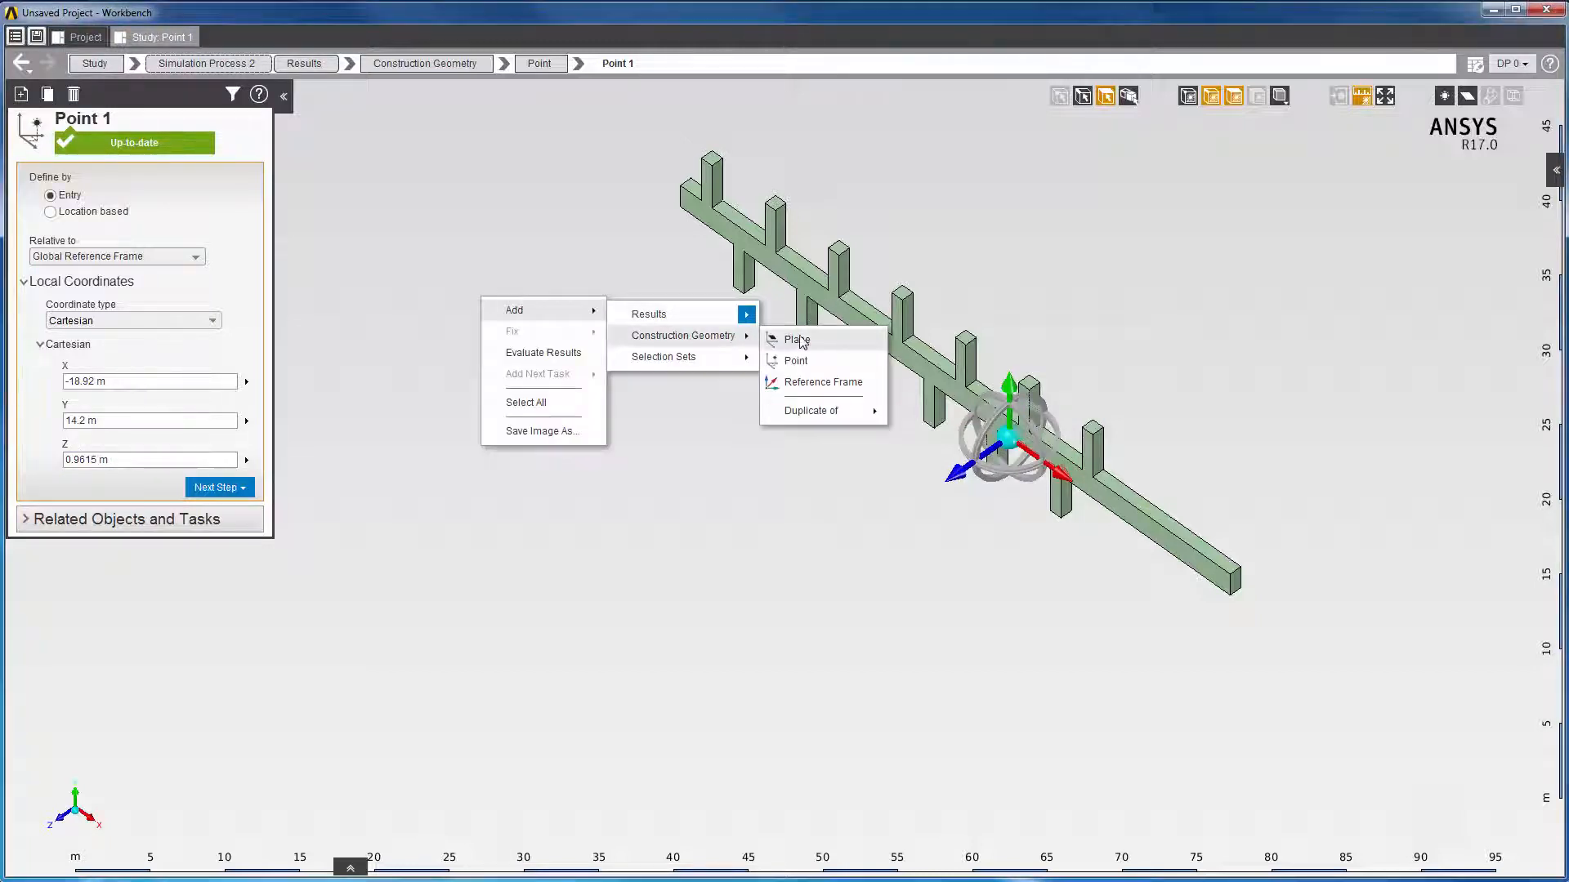
Step: Add a construction plane with origin Z 0.9675 cutting through the manifold
{"action": "left_click", "coordinate": [796, 340]}
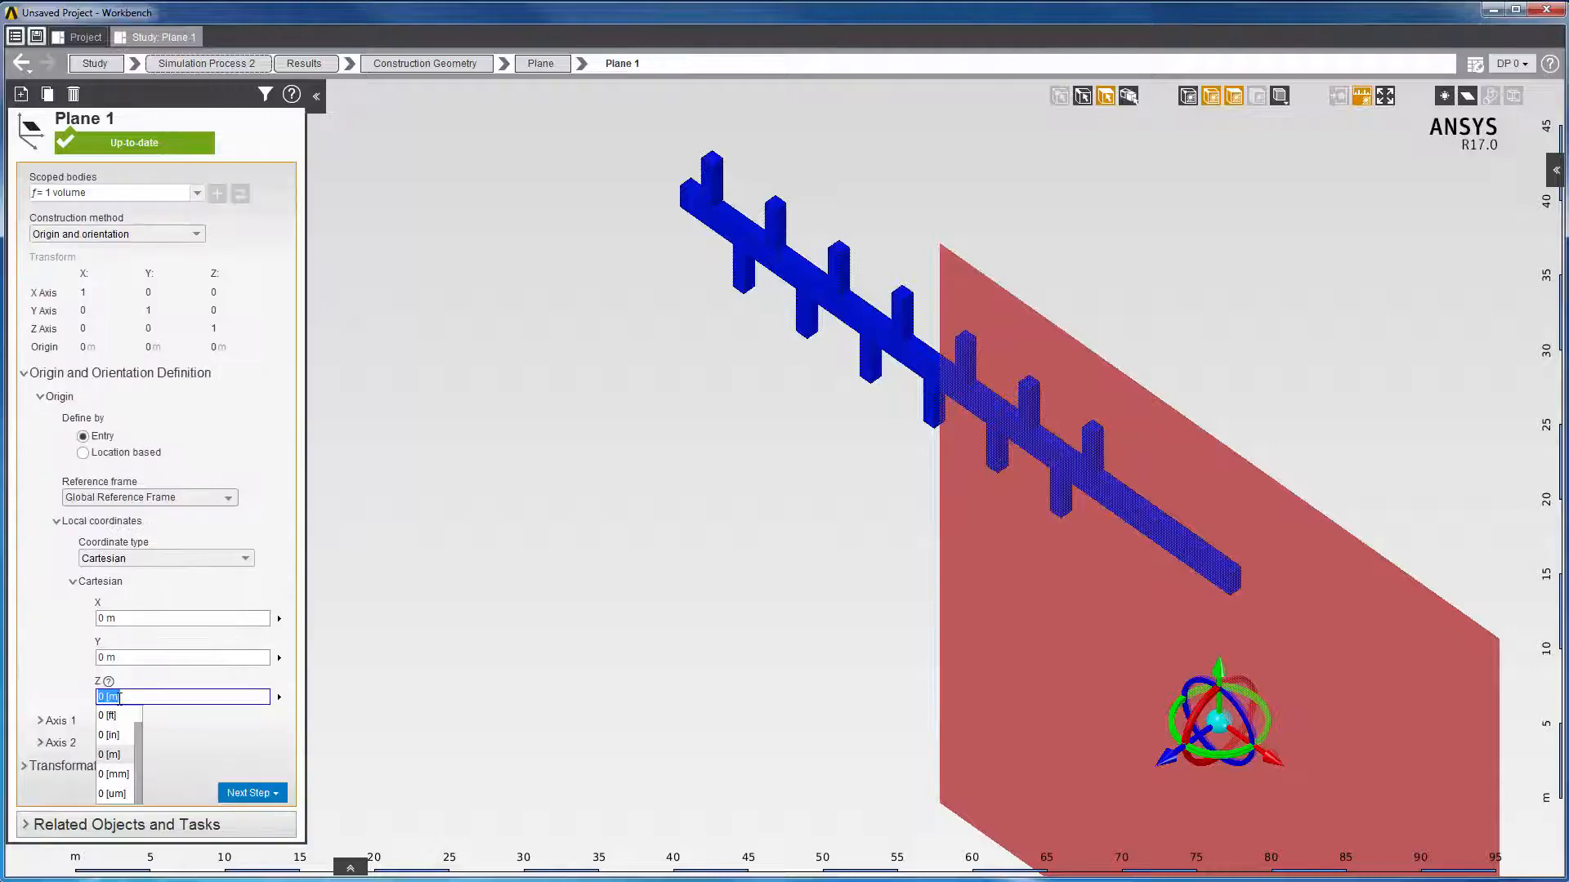
{"action": "type", "text": "0.9675"}
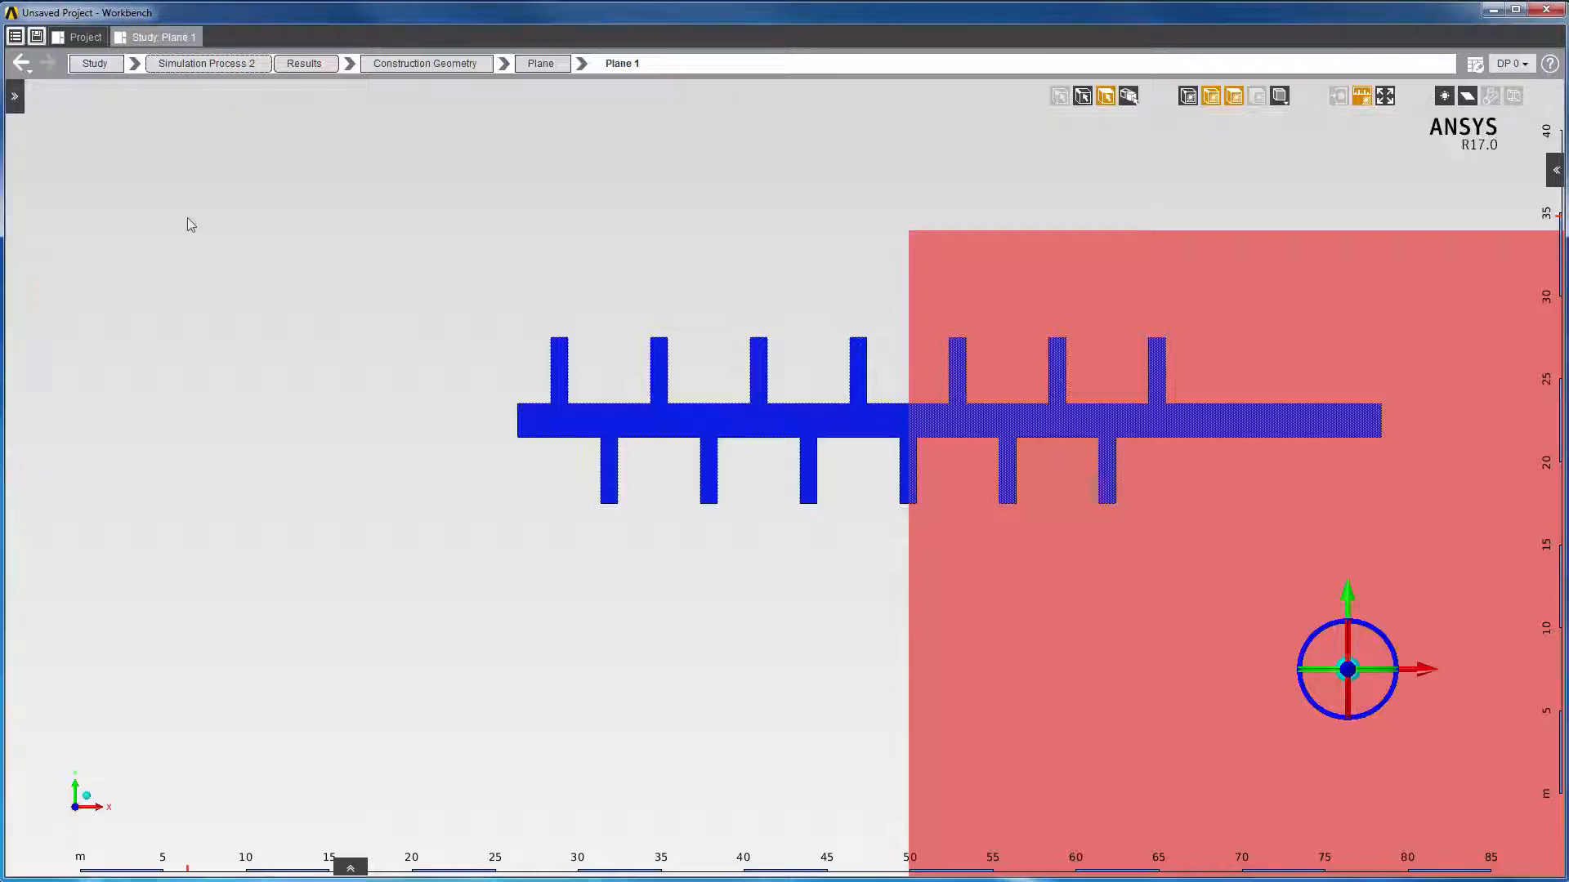
{"action": "right_click", "coordinate": [189, 224]}
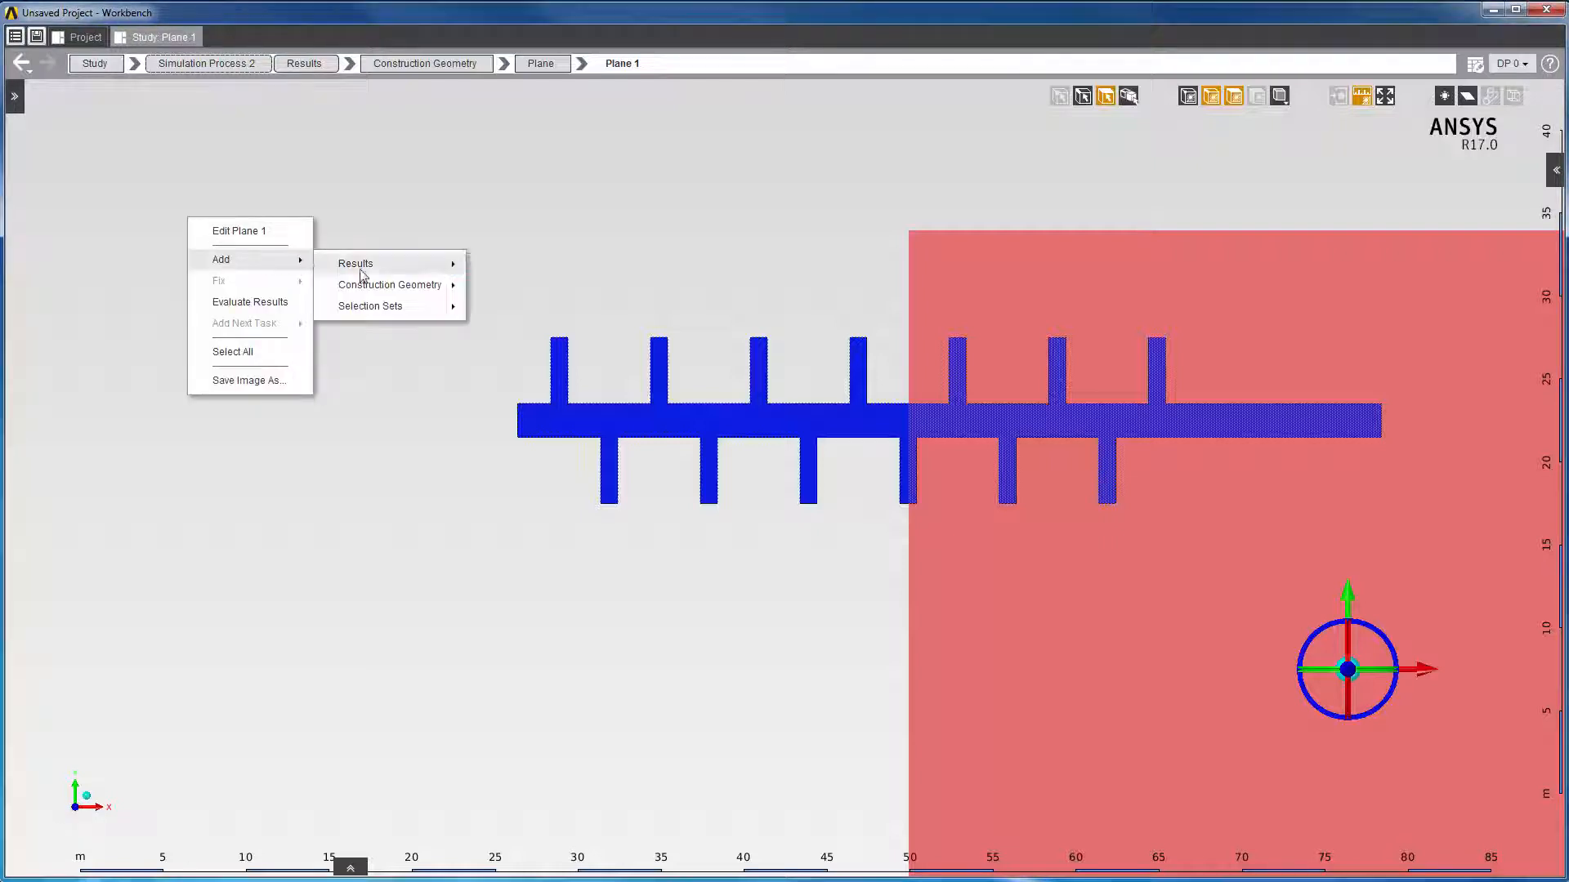
Step: Create a Velocity vector plot on Plane 1 and evaluate the results so they are up to date
{"action": "left_click", "coordinate": [355, 263]}
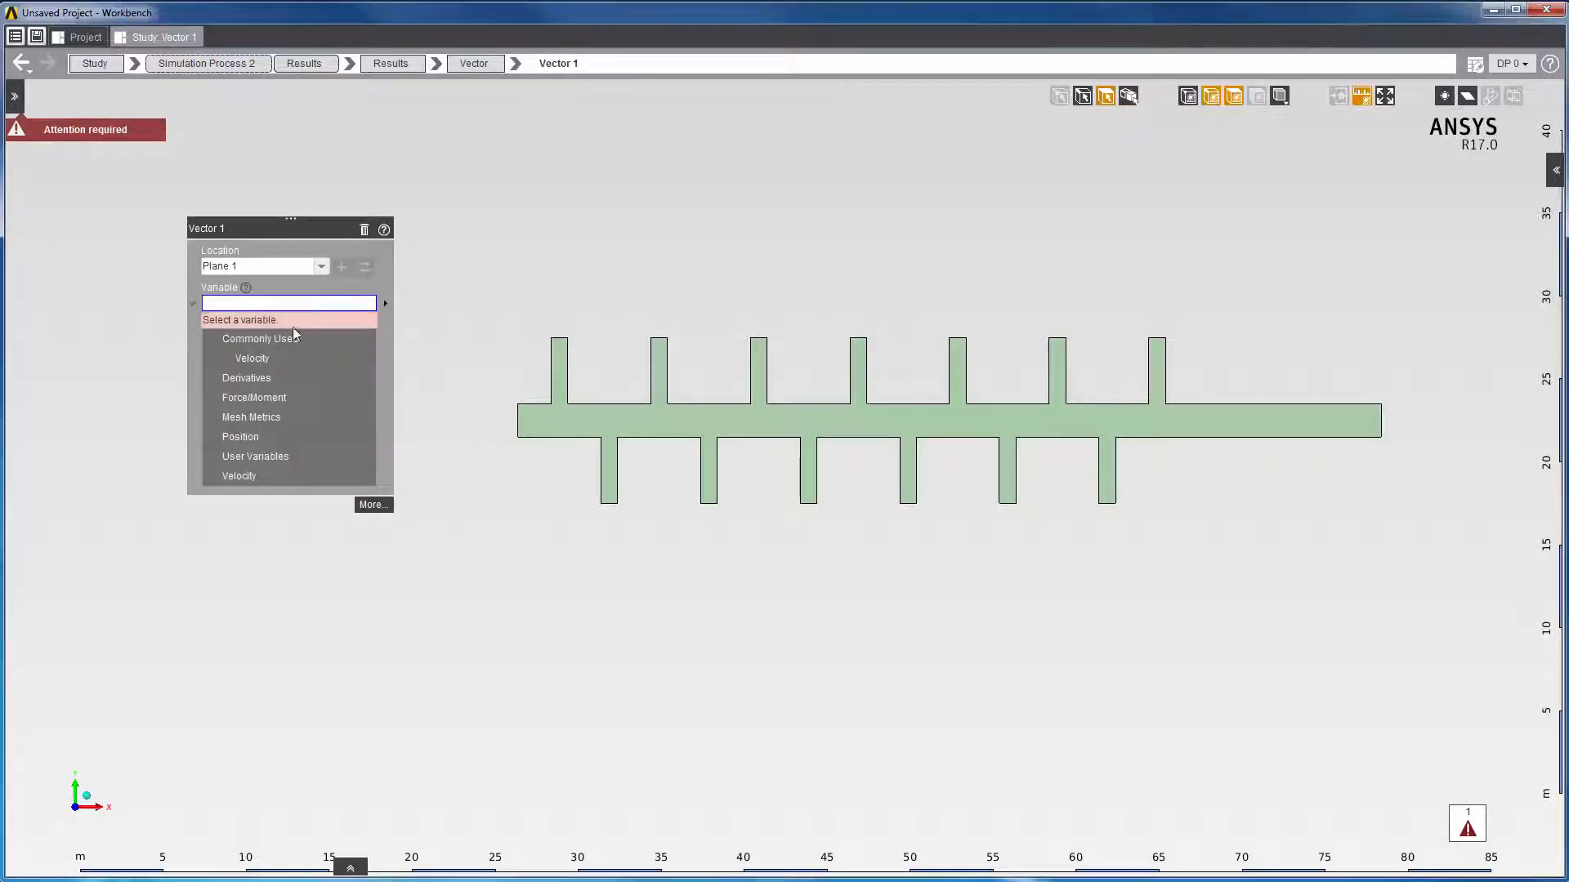
{"action": "left_click", "coordinate": [252, 358]}
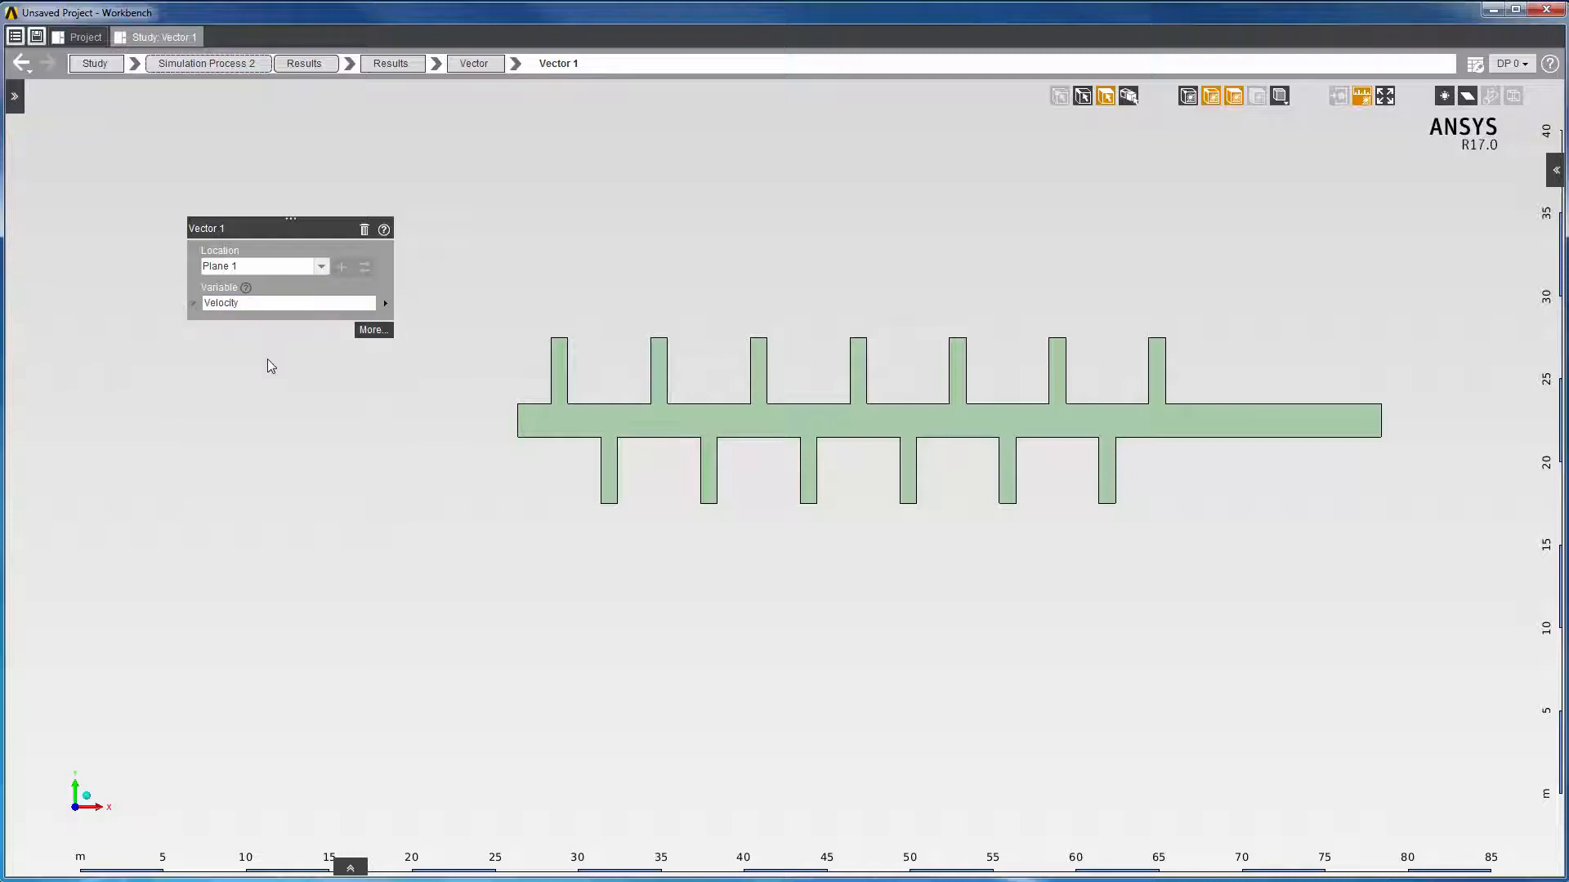
{"action": "right_click", "coordinate": [291, 301]}
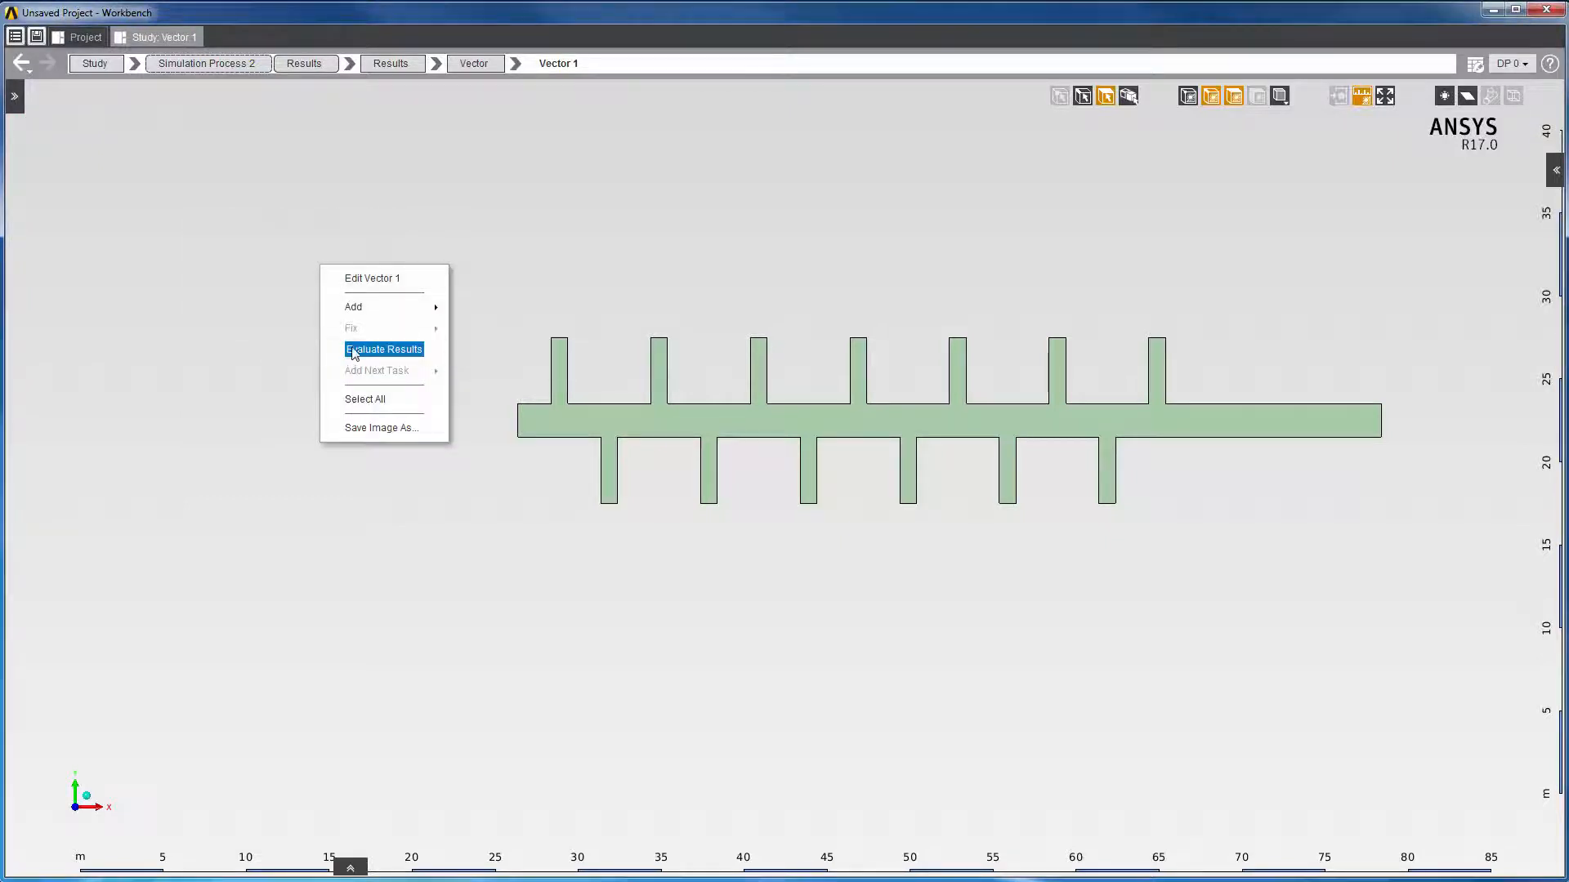
{"action": "left_click", "coordinate": [382, 350]}
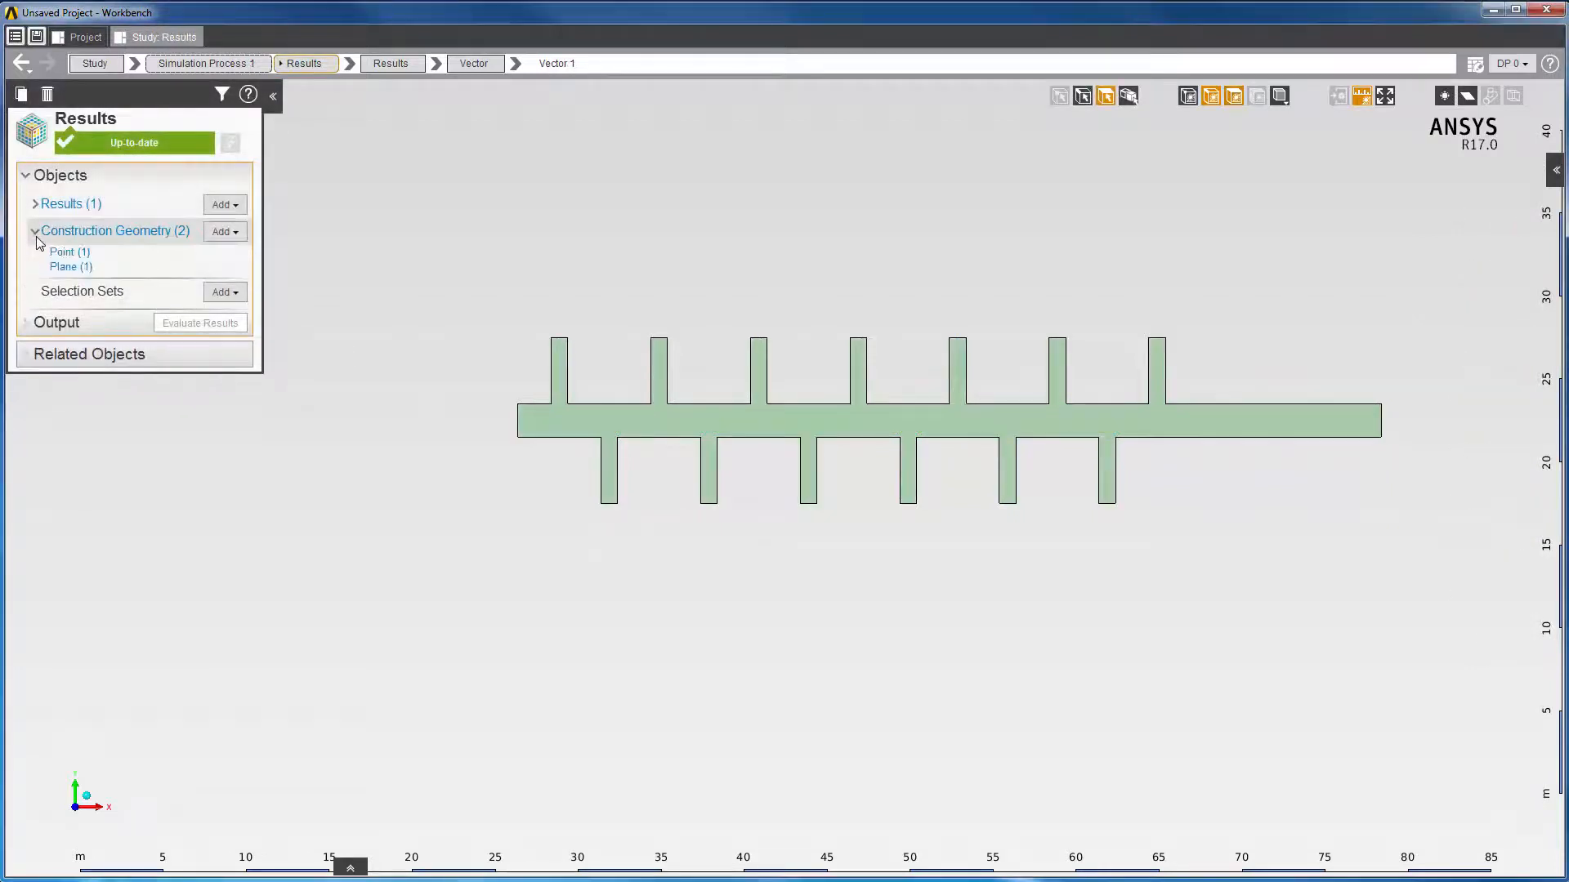
Step: Review Point 1's entry-based coordinates X -18.92 m, Y 14.2 m, Z 0.9615 m
{"action": "left_click", "coordinate": [70, 252]}
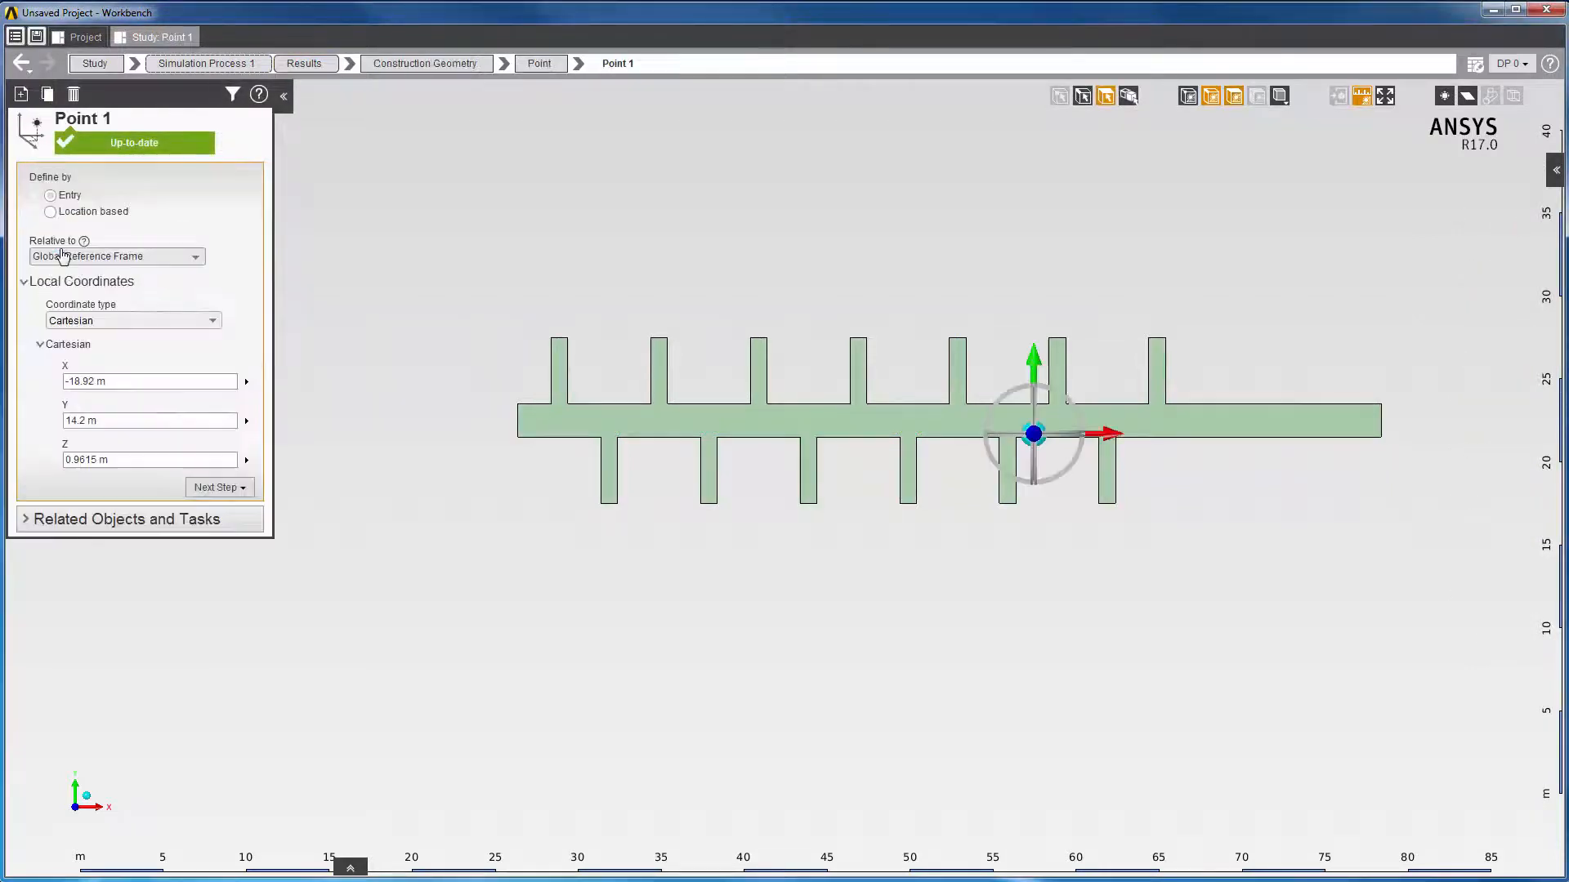
{"action": "left_click", "coordinate": [51, 194]}
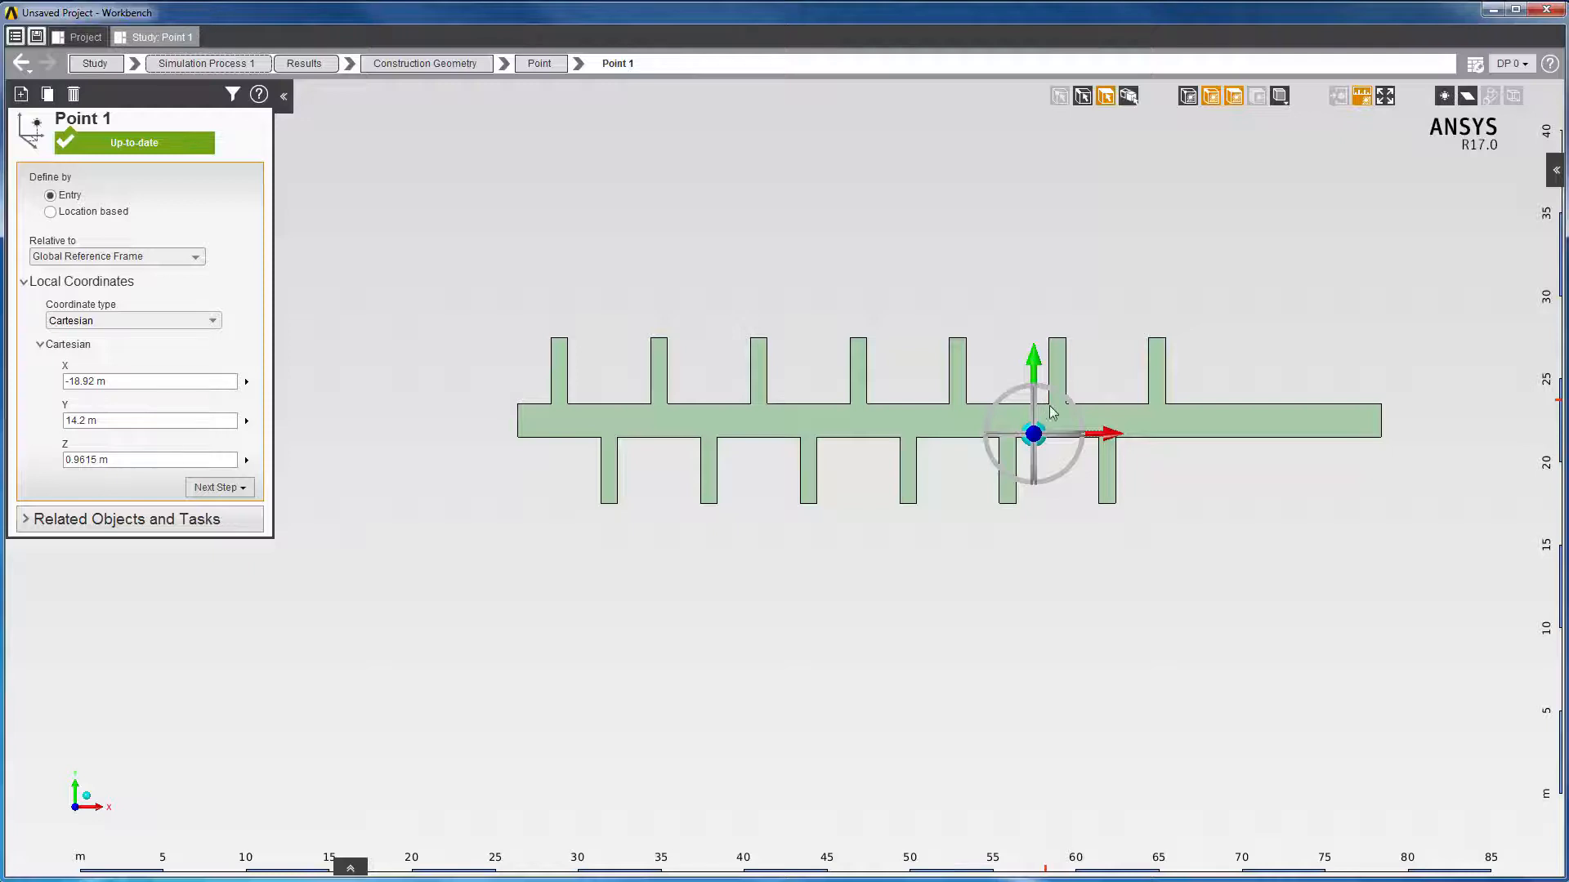